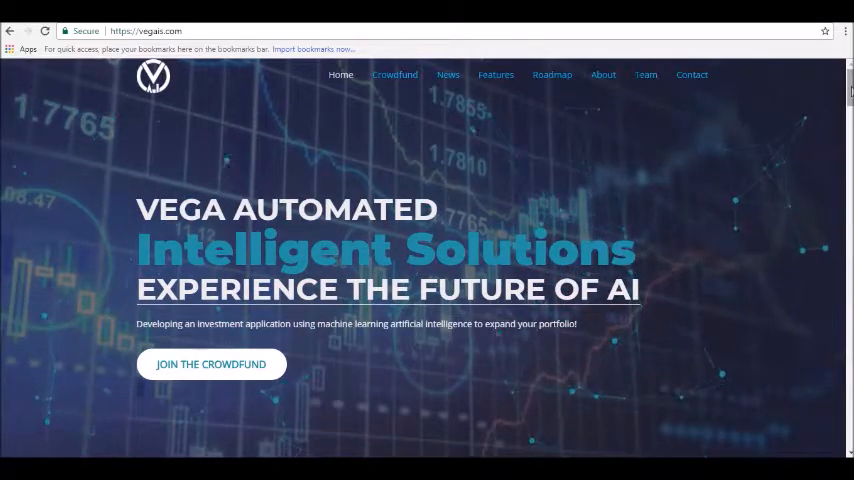
pyautogui.scroll(-3)
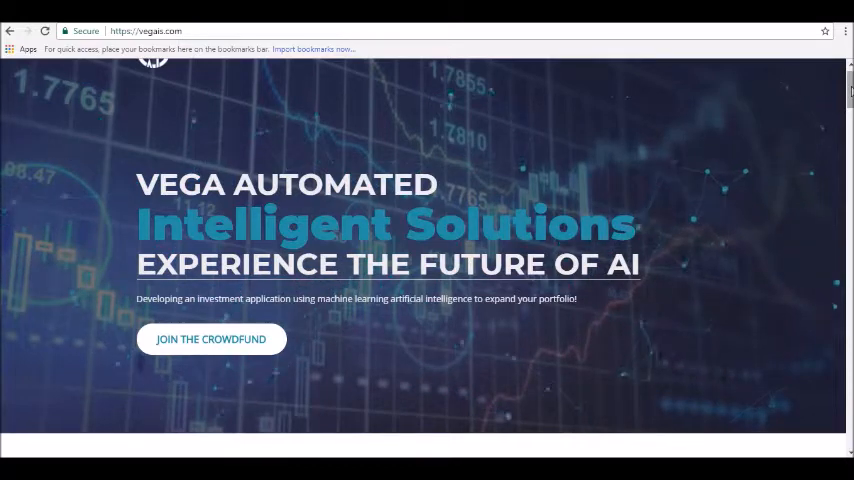
pyautogui.scroll(-3)
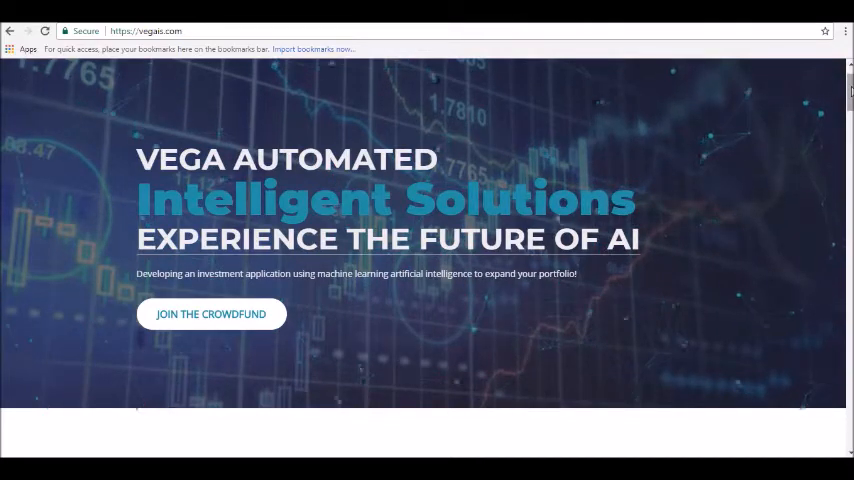
pyautogui.scroll(-3)
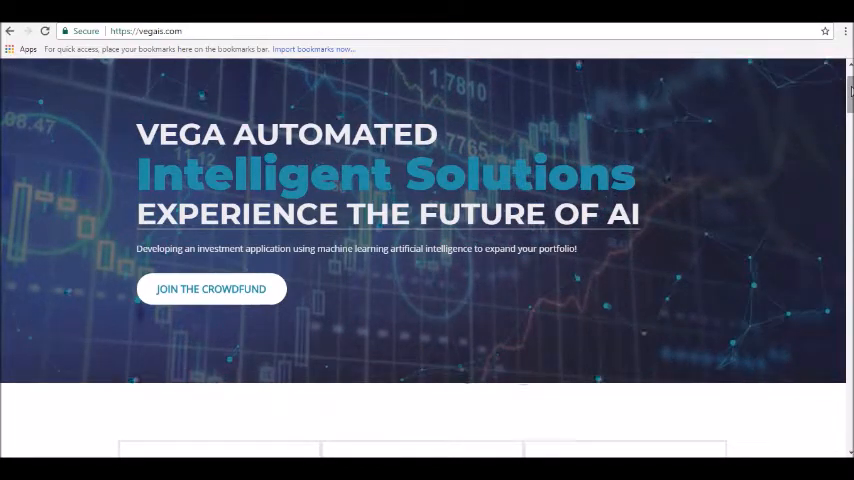
pyautogui.scroll(-3)
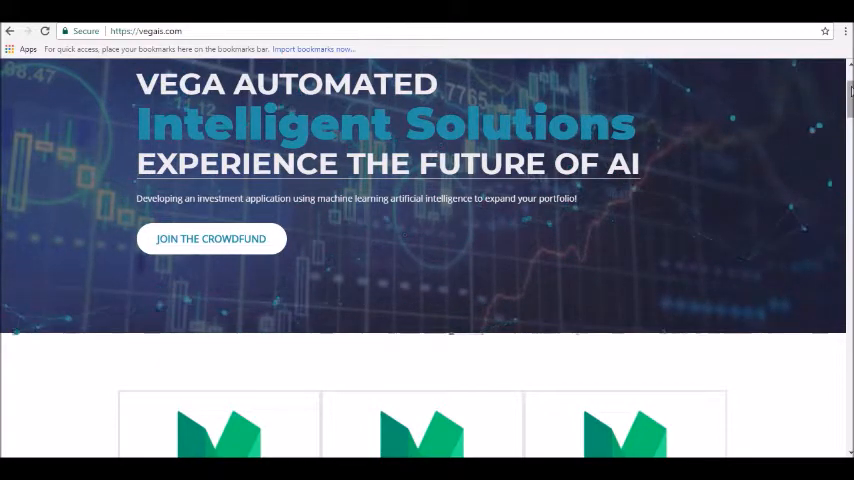
pyautogui.scroll(-3)
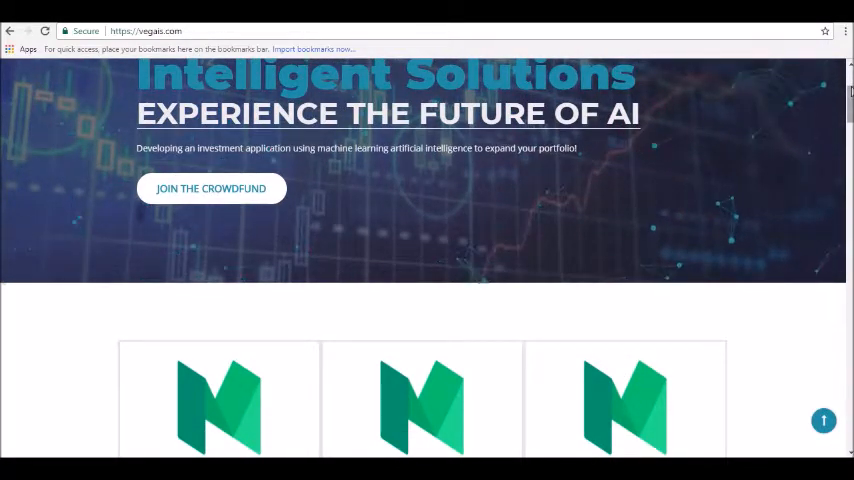
pyautogui.scroll(-3)
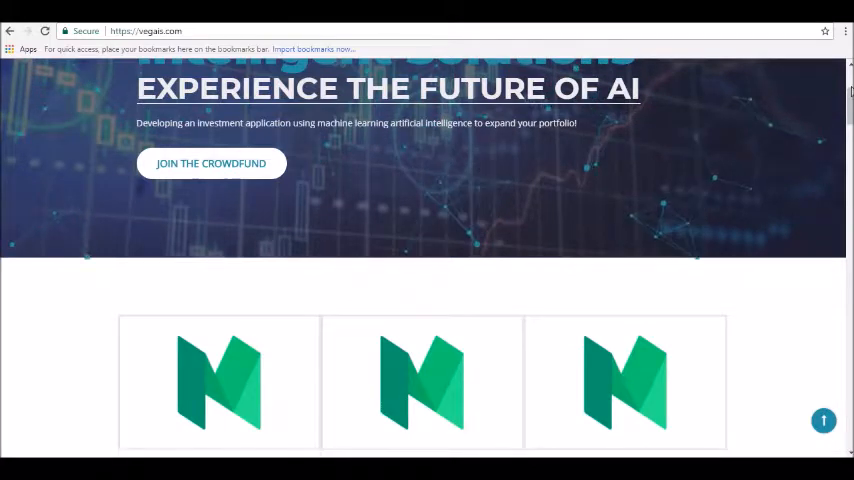
pyautogui.scroll(-3)
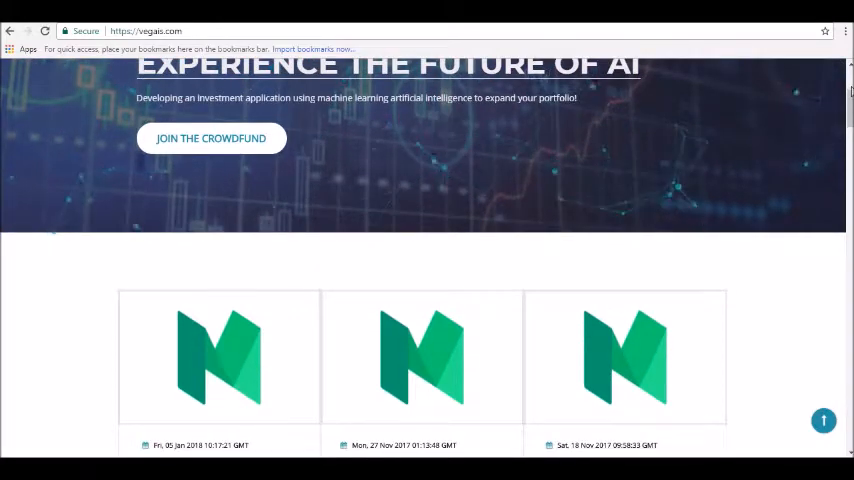
pyautogui.scroll(-3)
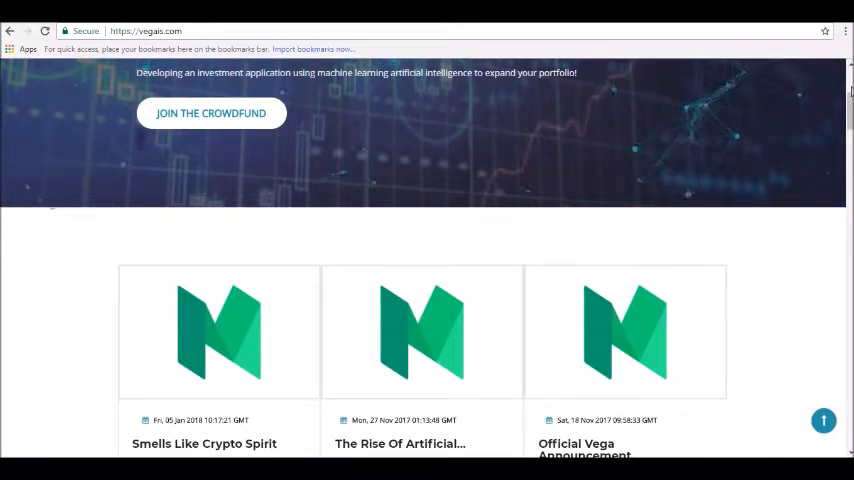
pyautogui.scroll(-3)
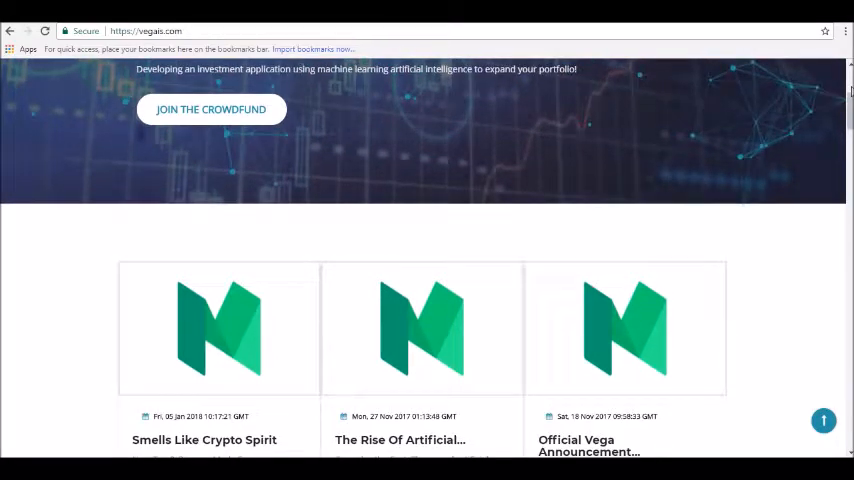
pyautogui.scroll(-3)
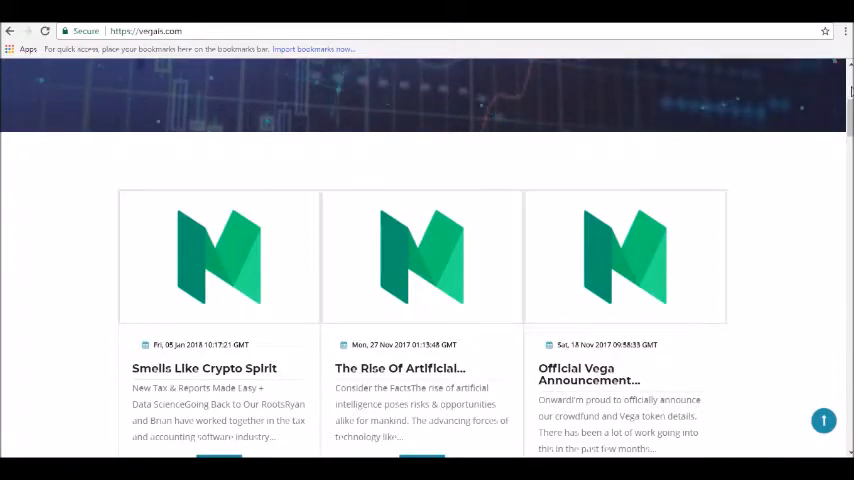
pyautogui.scroll(-3)
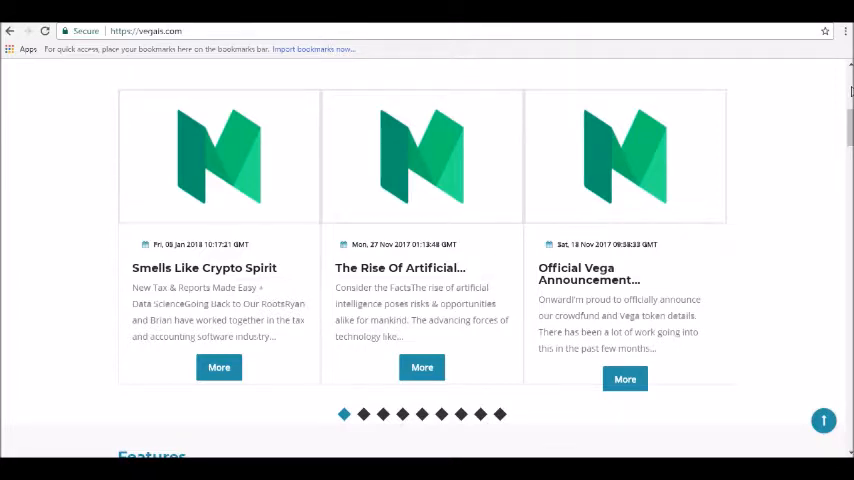
pyautogui.scroll(-3)
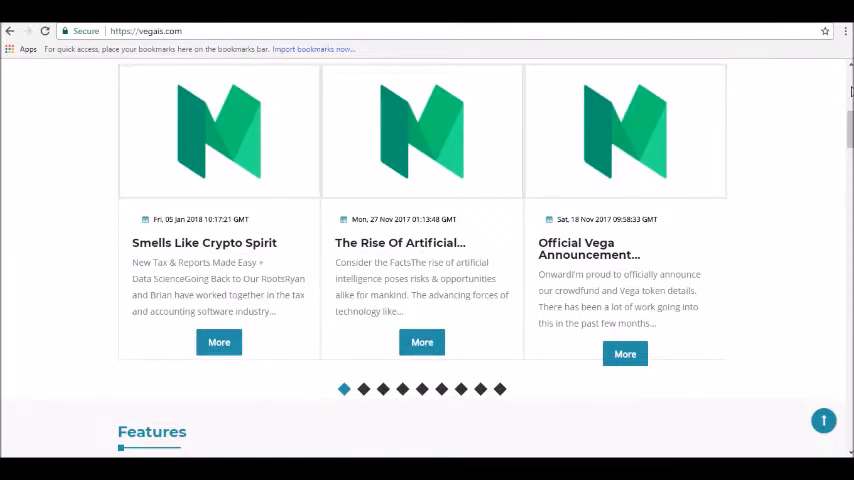
pyautogui.scroll(-3)
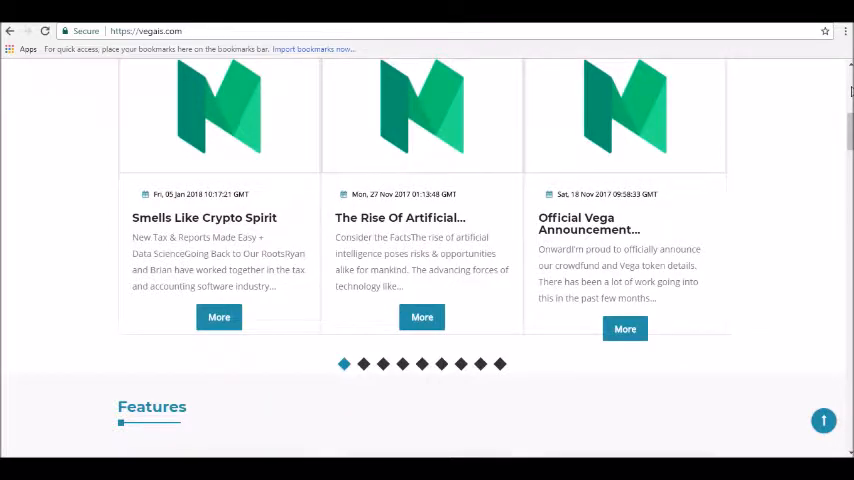
pyautogui.scroll(-3)
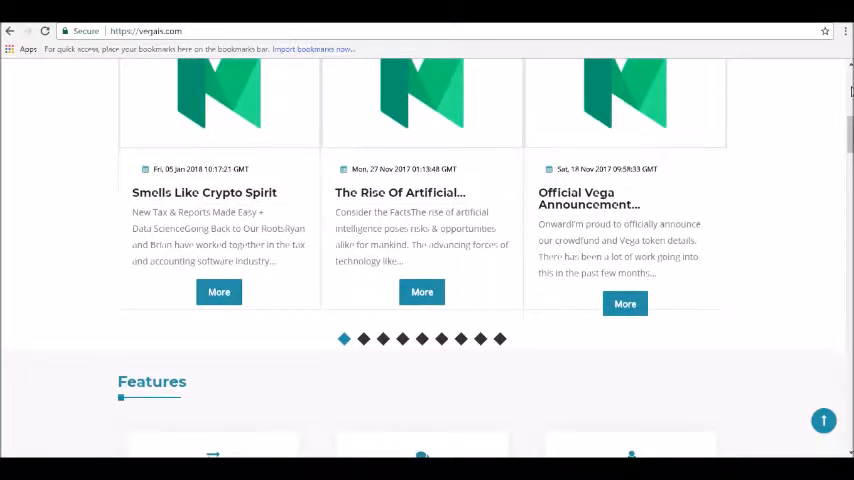
pyautogui.scroll(-3)
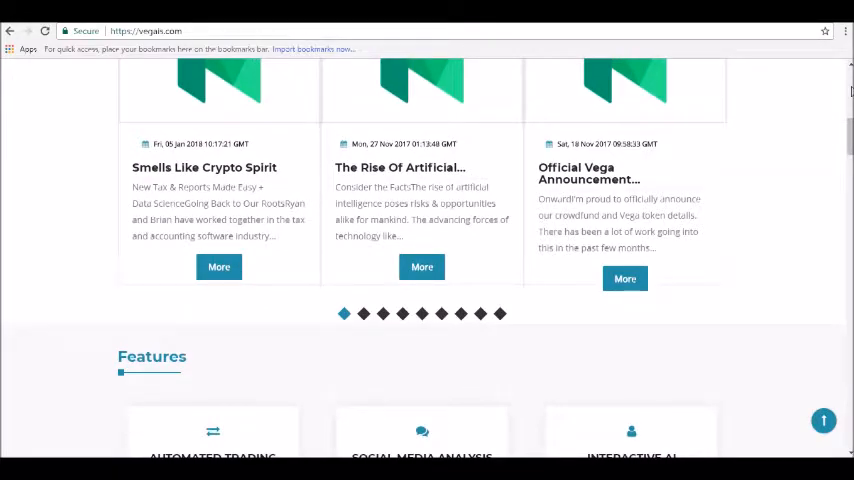
pyautogui.scroll(-3)
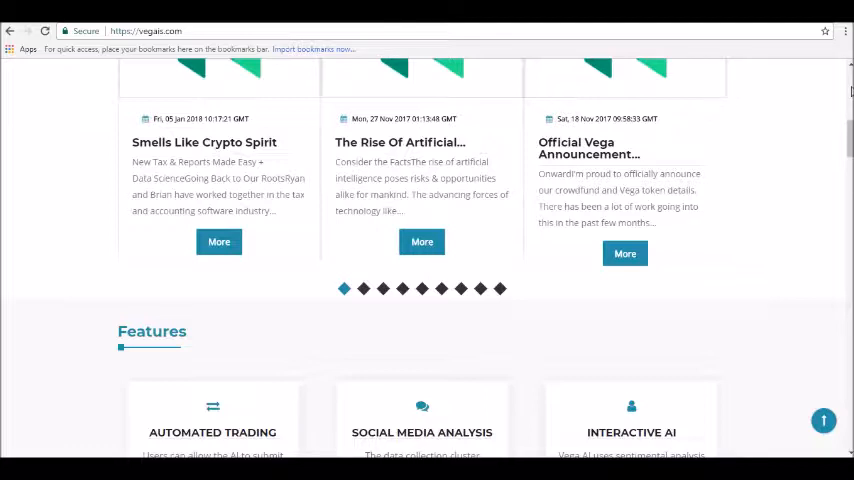
pyautogui.scroll(-3)
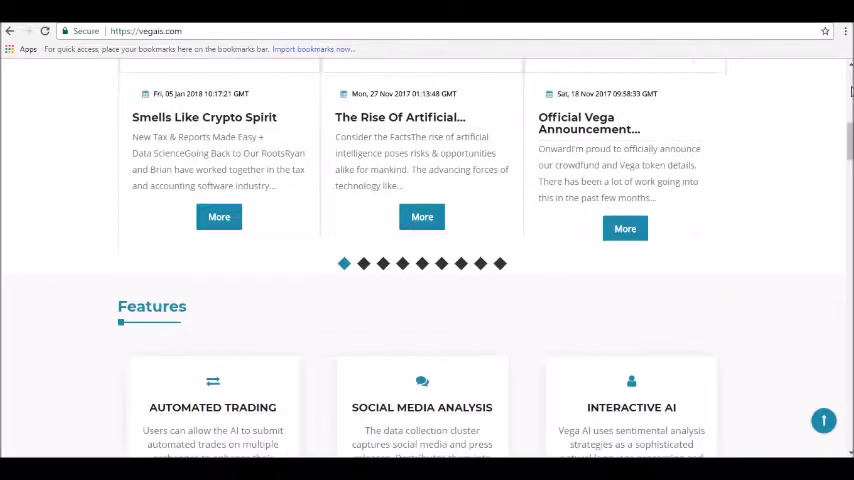
pyautogui.scroll(-3)
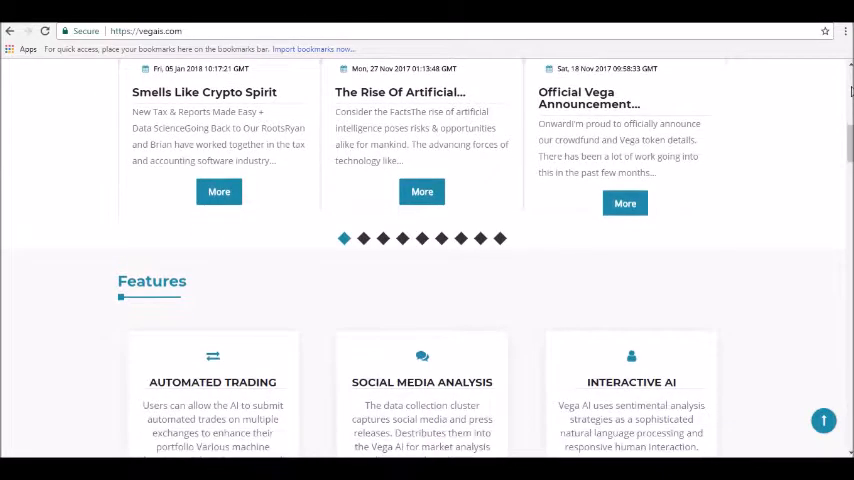
pyautogui.scroll(-3)
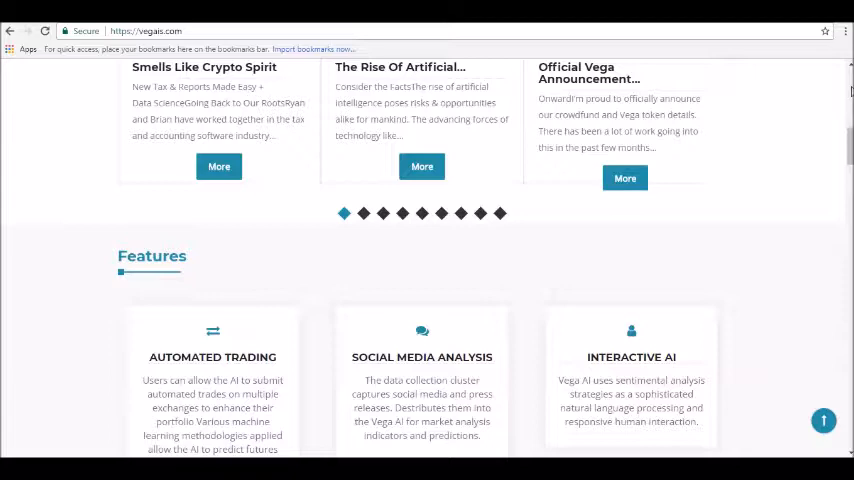
pyautogui.scroll(-3)
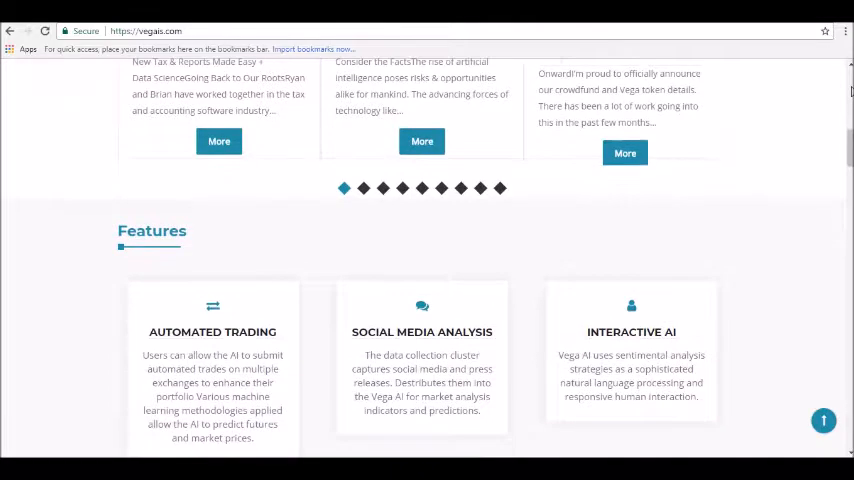
pyautogui.scroll(-3)
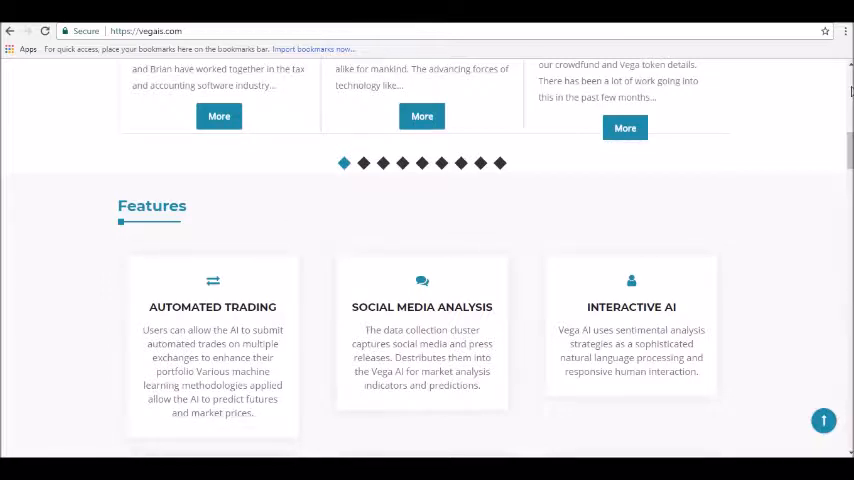
pyautogui.scroll(-3)
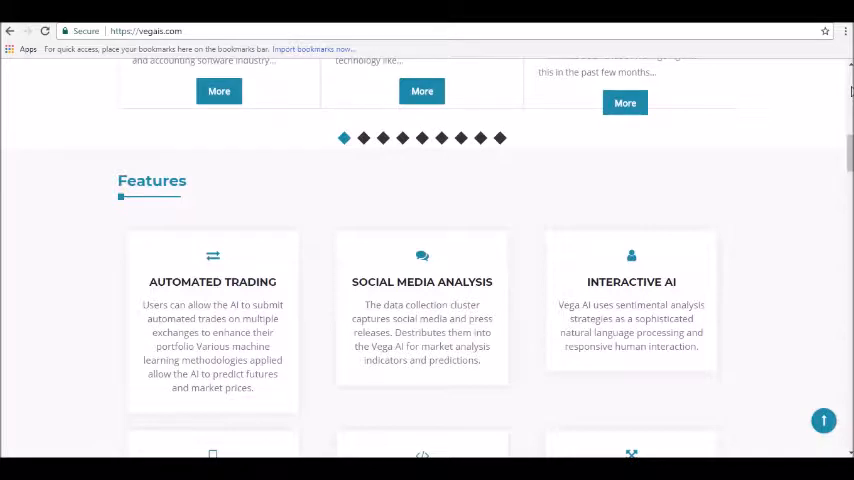
pyautogui.scroll(-3)
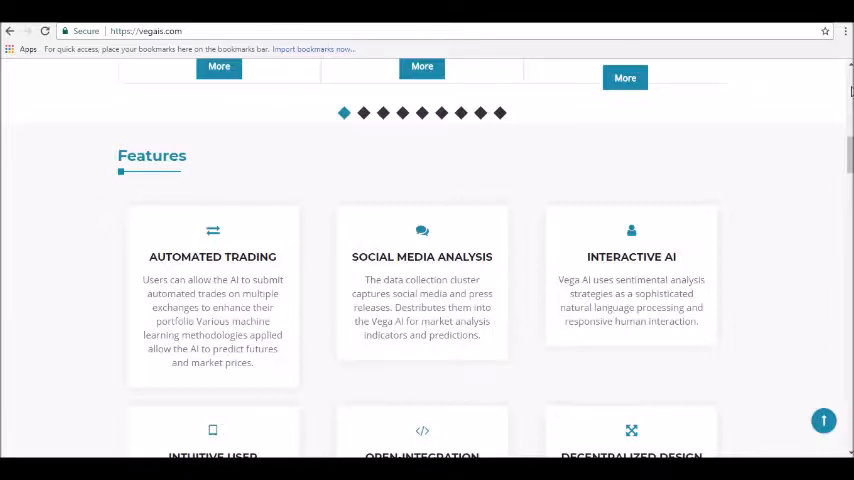
pyautogui.scroll(-3)
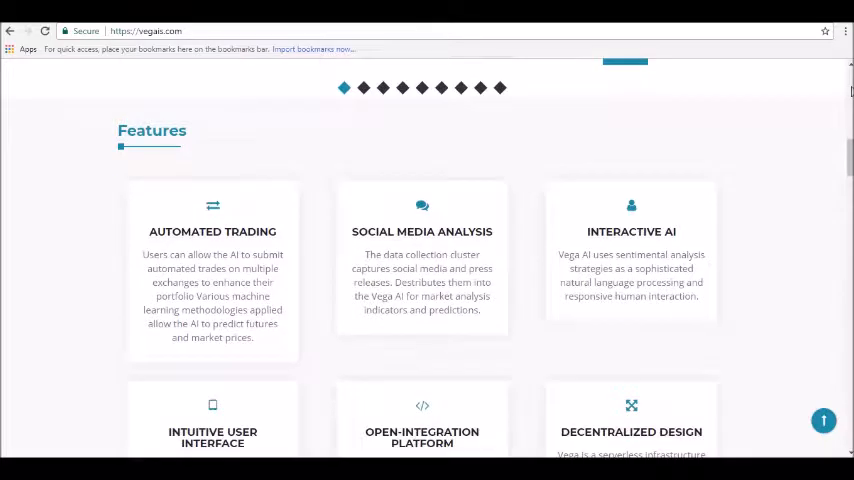
pyautogui.scroll(-3)
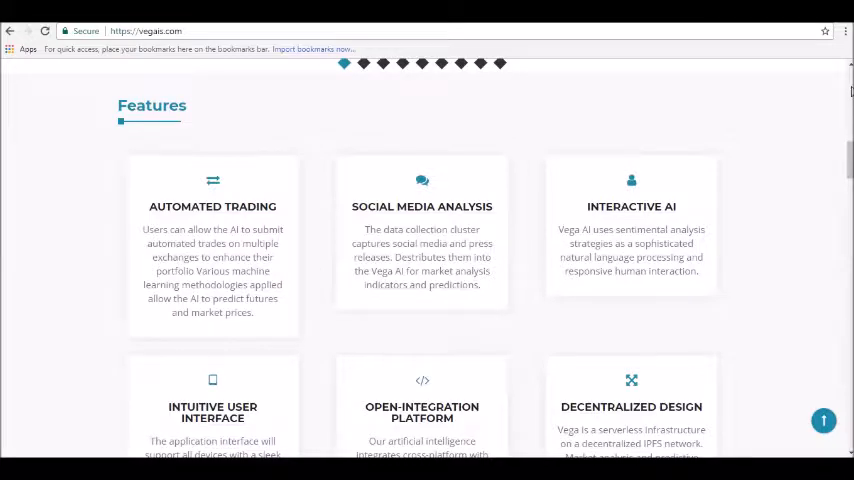
pyautogui.scroll(-3)
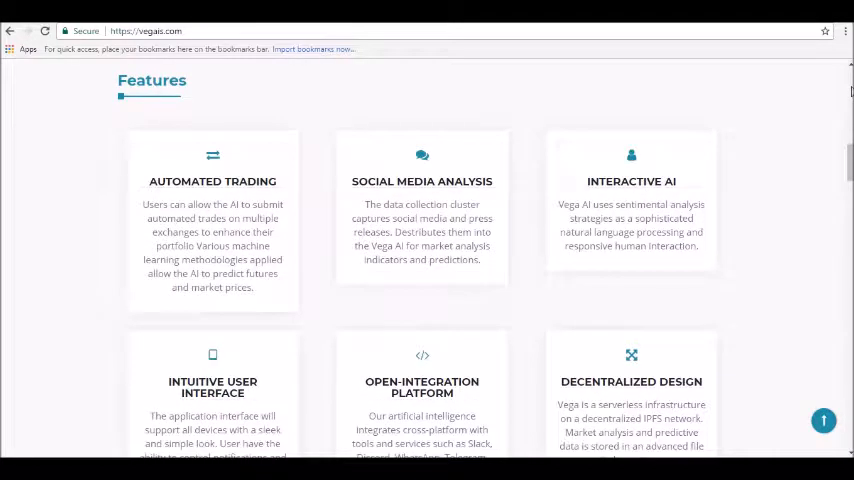
pyautogui.scroll(-3)
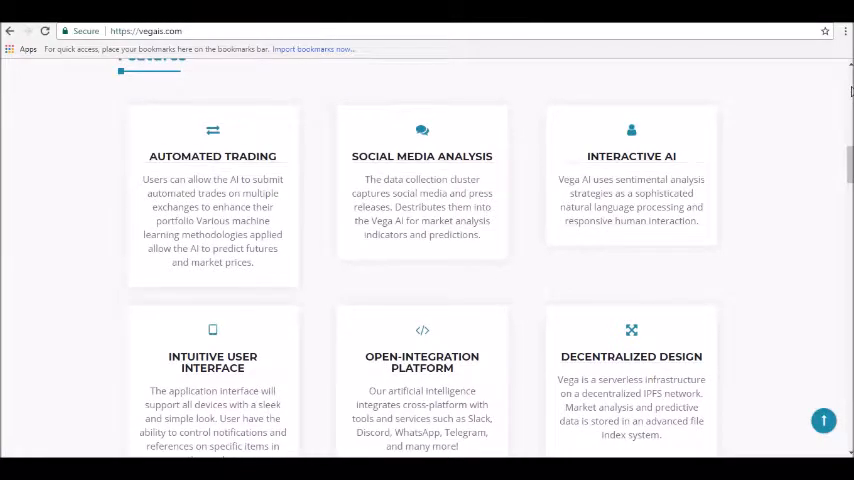
pyautogui.scroll(-3)
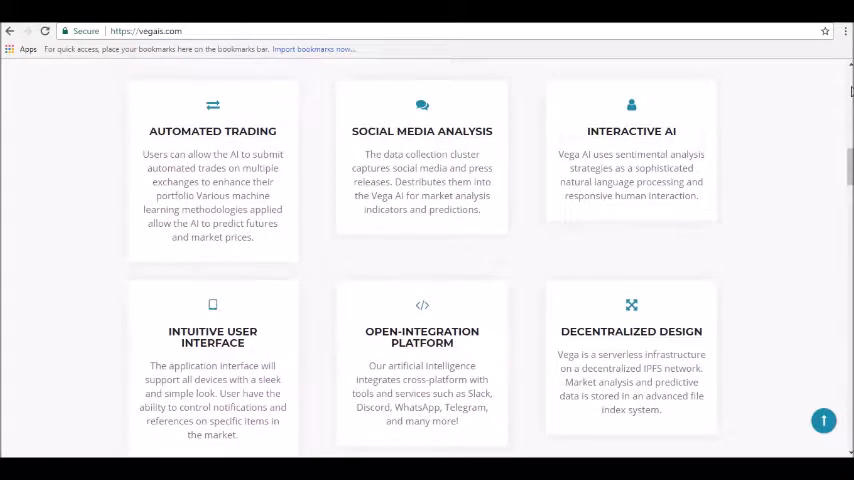
pyautogui.scroll(-3)
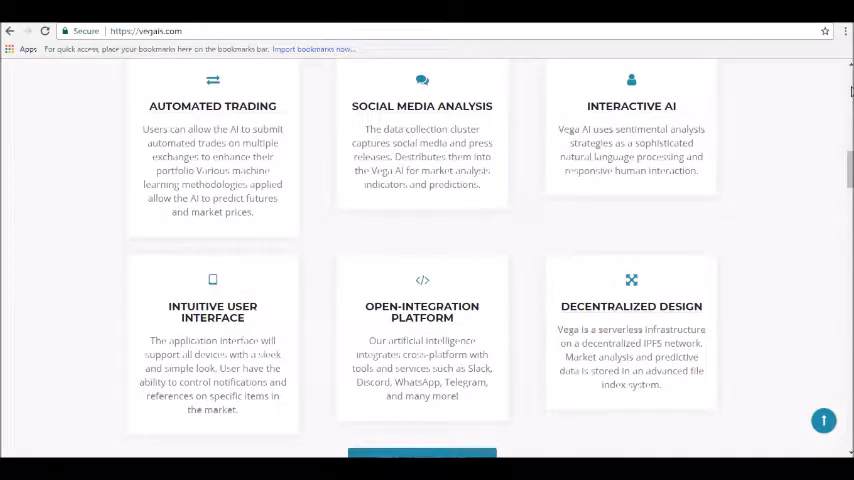
pyautogui.scroll(-3)
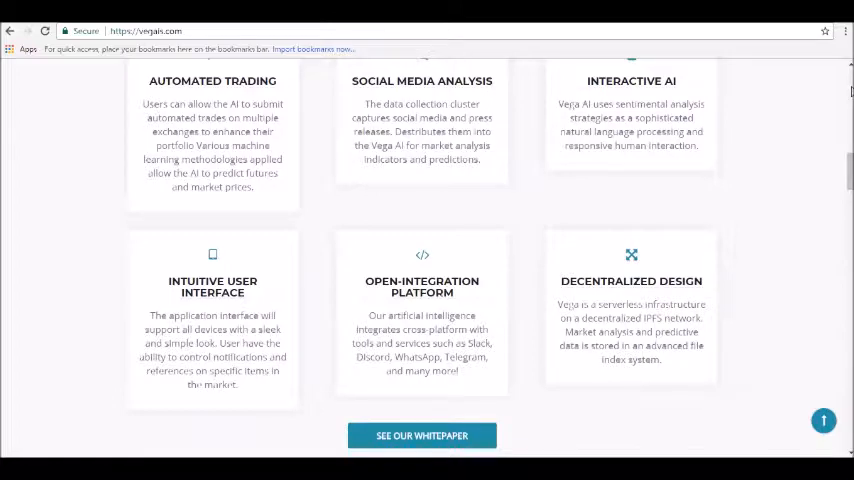
pyautogui.scroll(-3)
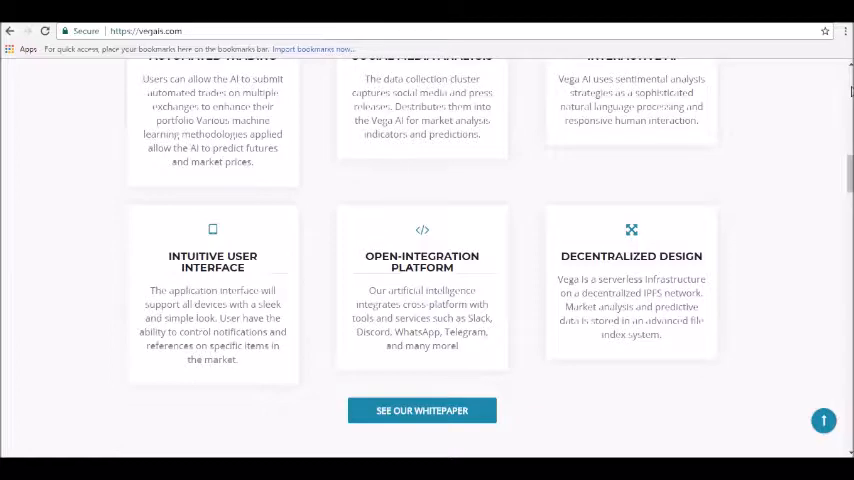
pyautogui.scroll(-3)
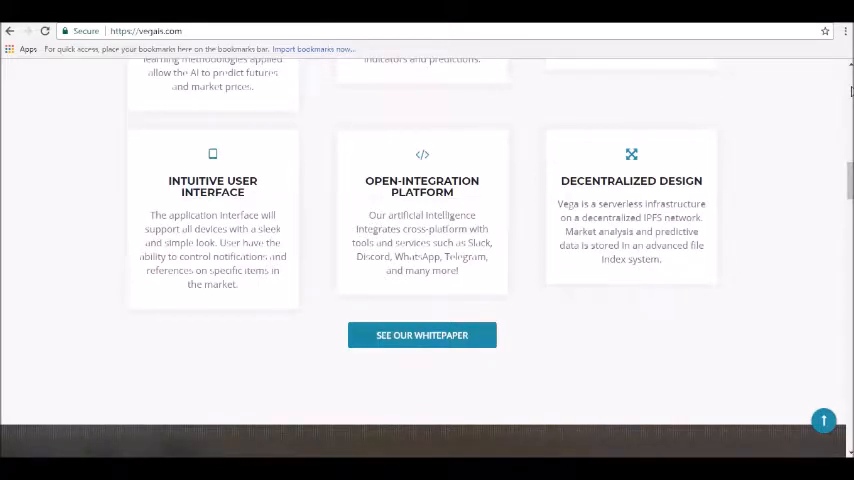
pyautogui.scroll(-3)
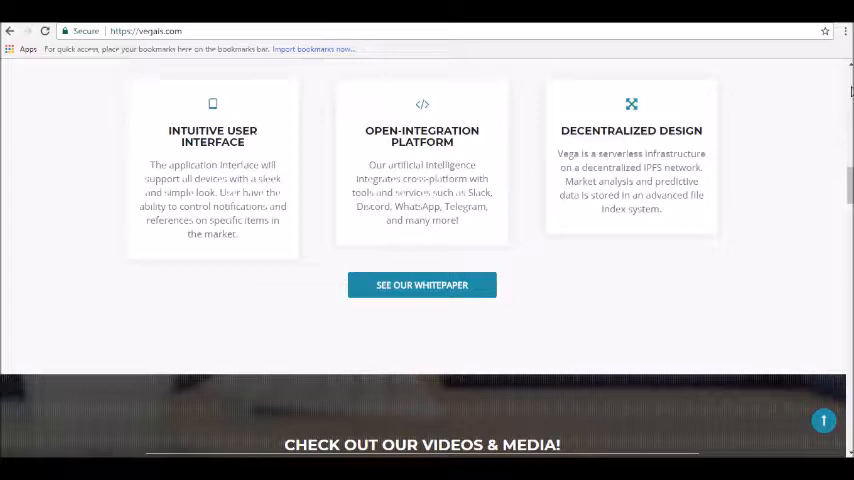
pyautogui.scroll(-3)
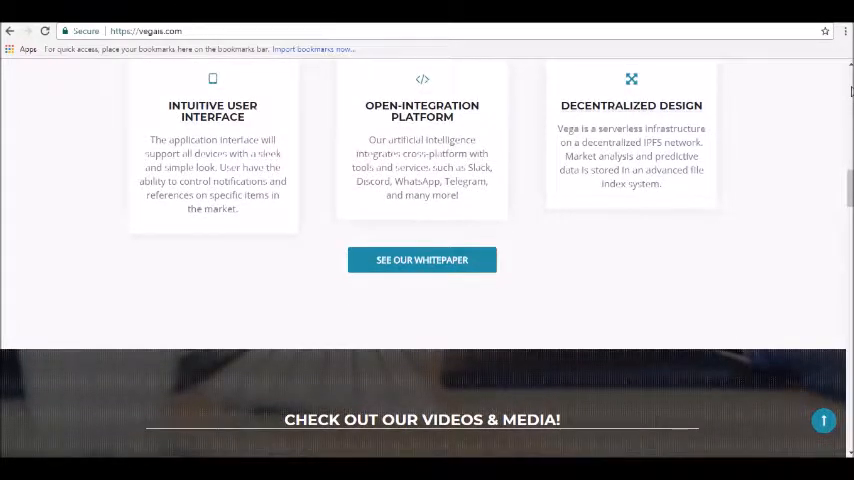
pyautogui.scroll(-3)
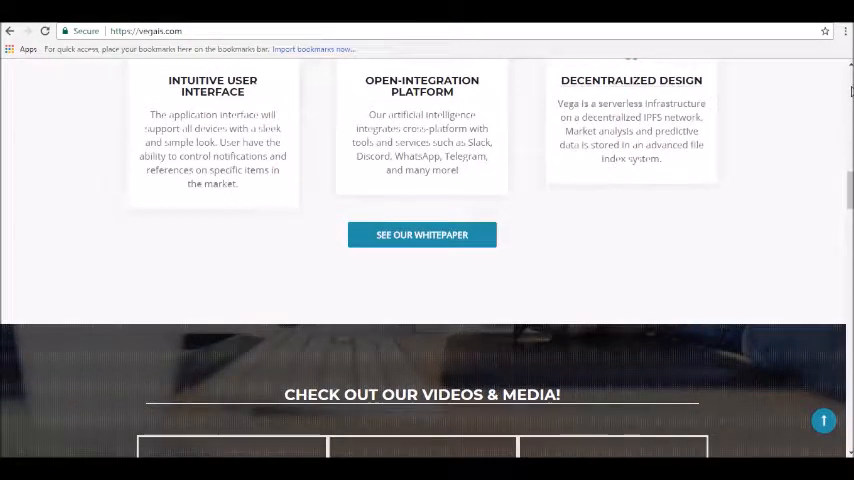
pyautogui.scroll(-3)
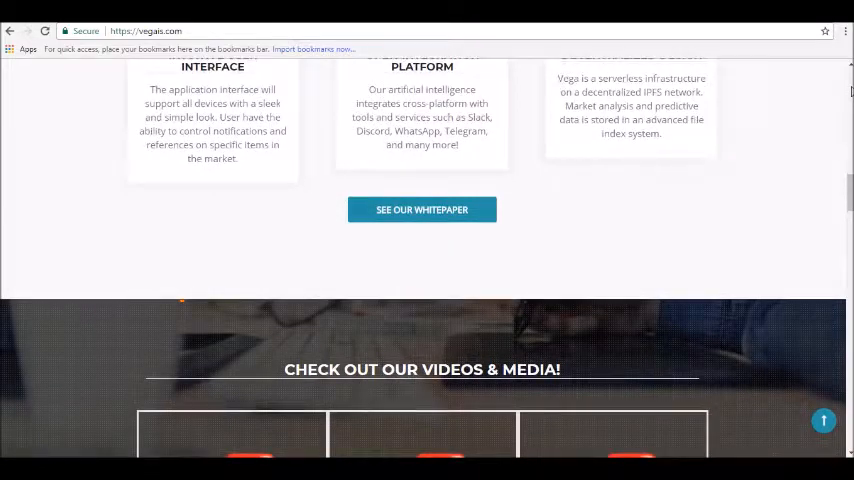
pyautogui.scroll(-3)
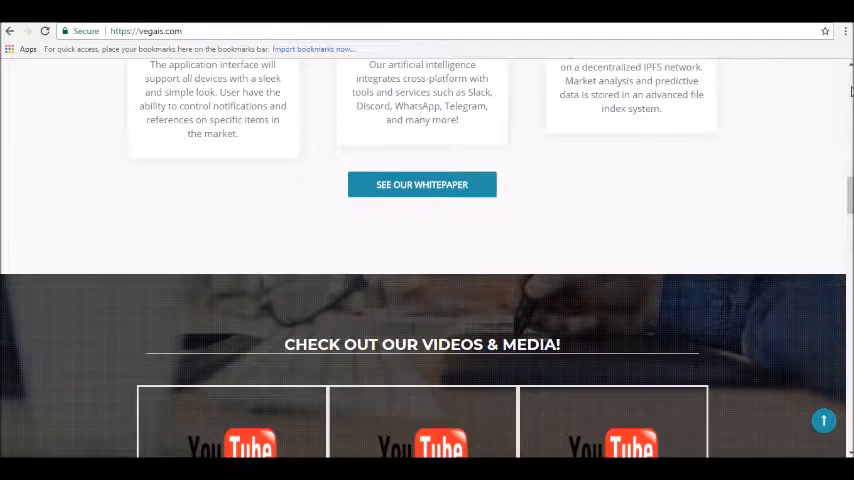
pyautogui.scroll(-3)
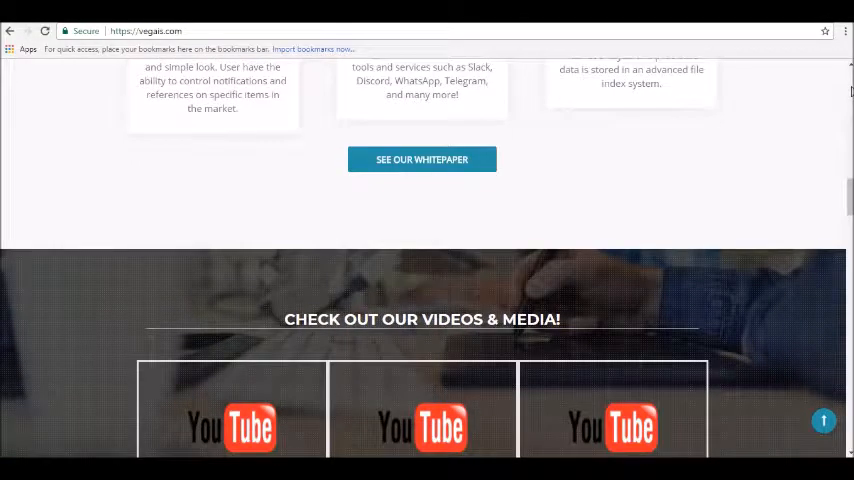
pyautogui.scroll(-3)
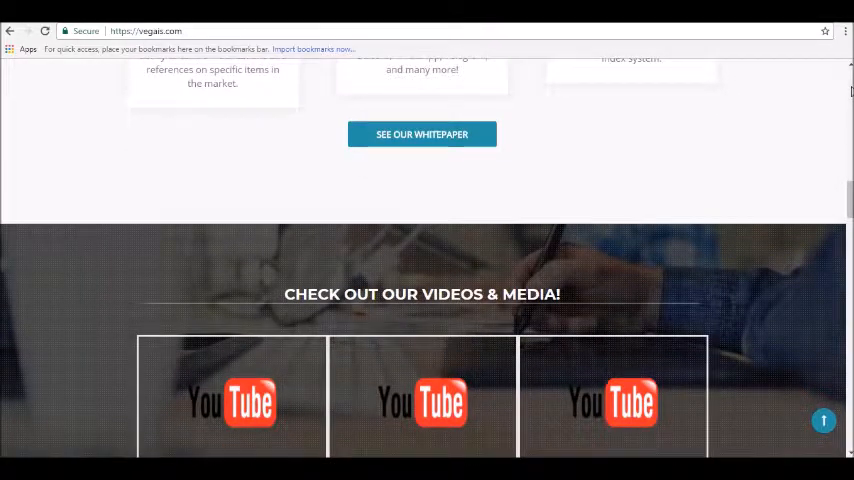
pyautogui.scroll(-3)
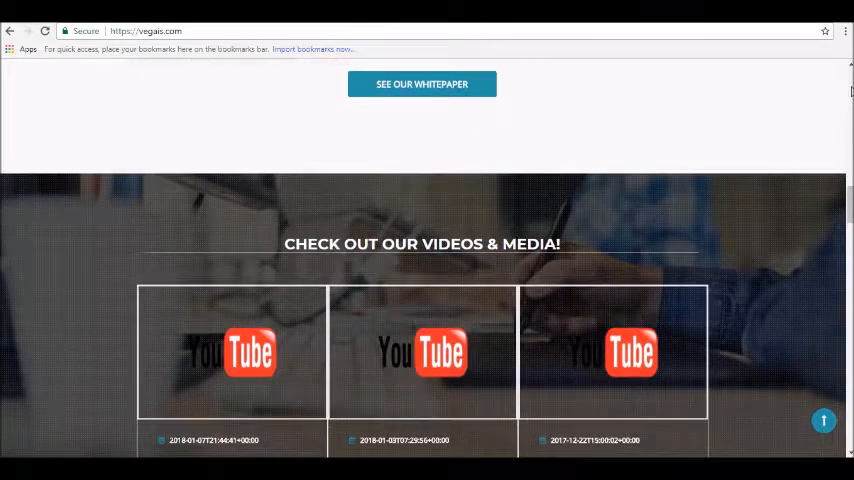
pyautogui.scroll(-3)
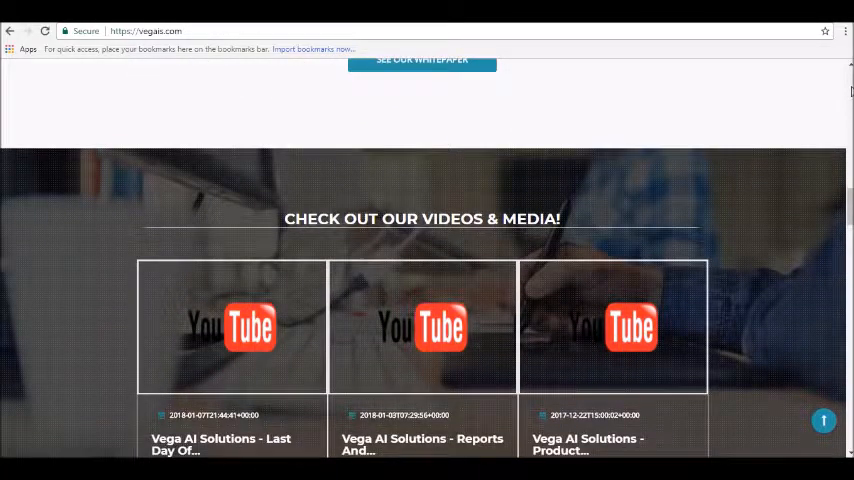
pyautogui.scroll(-3)
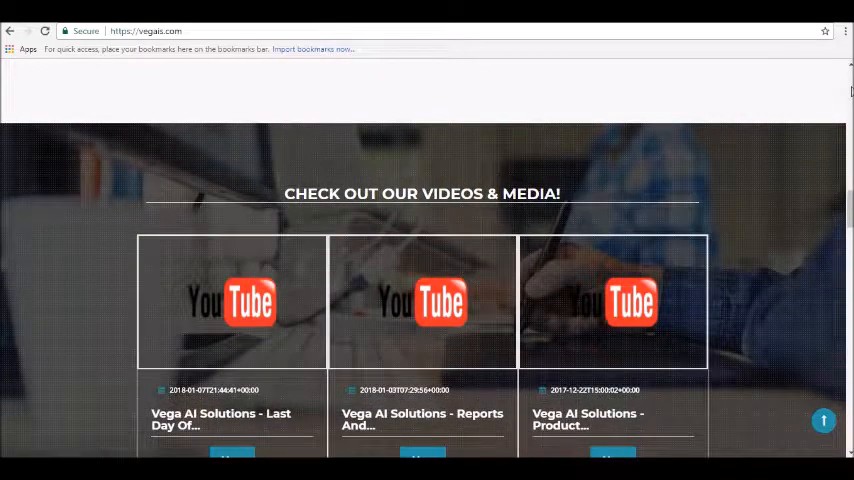
pyautogui.scroll(-3)
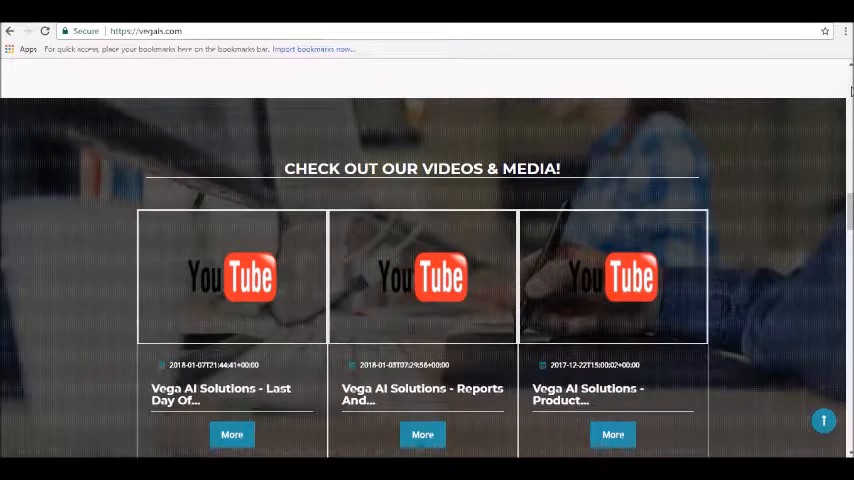
pyautogui.scroll(-3)
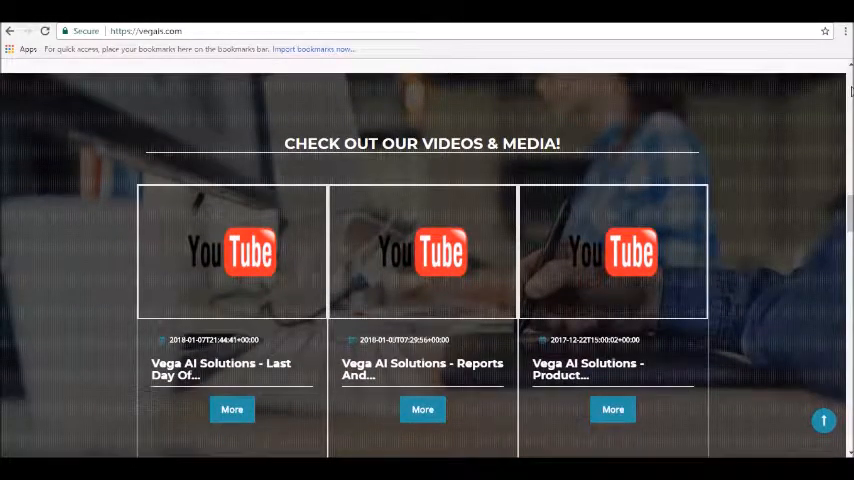
pyautogui.scroll(-3)
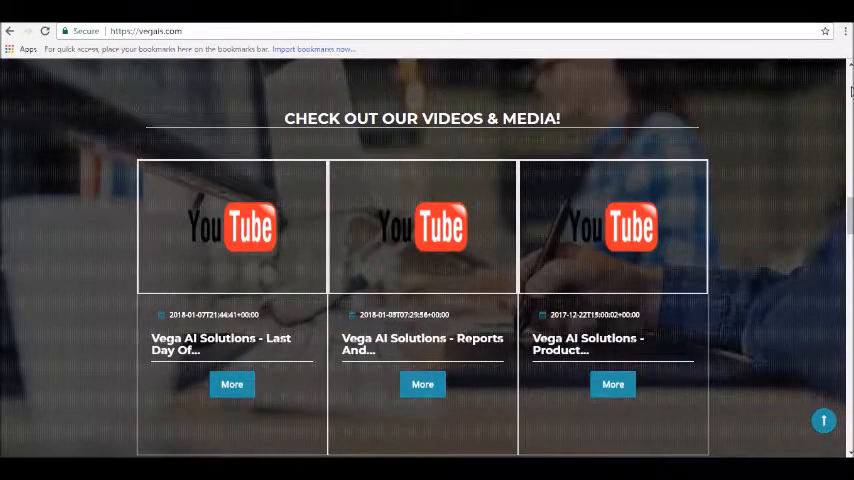
pyautogui.scroll(-3)
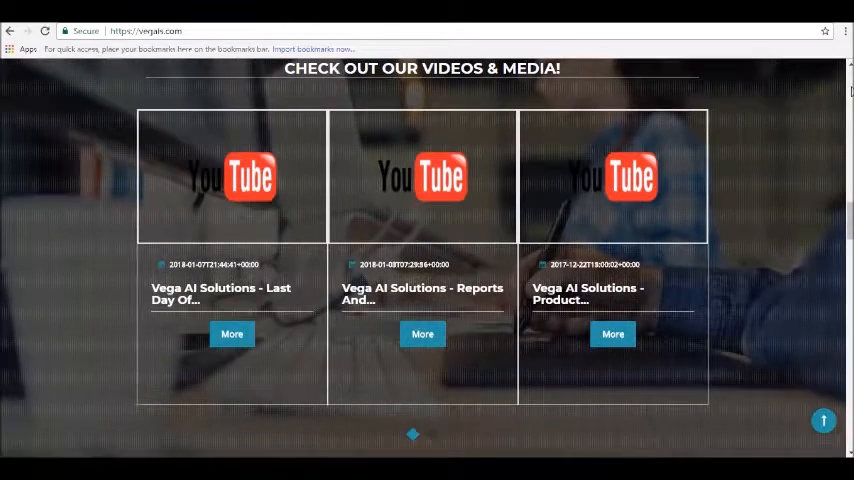
pyautogui.scroll(-3)
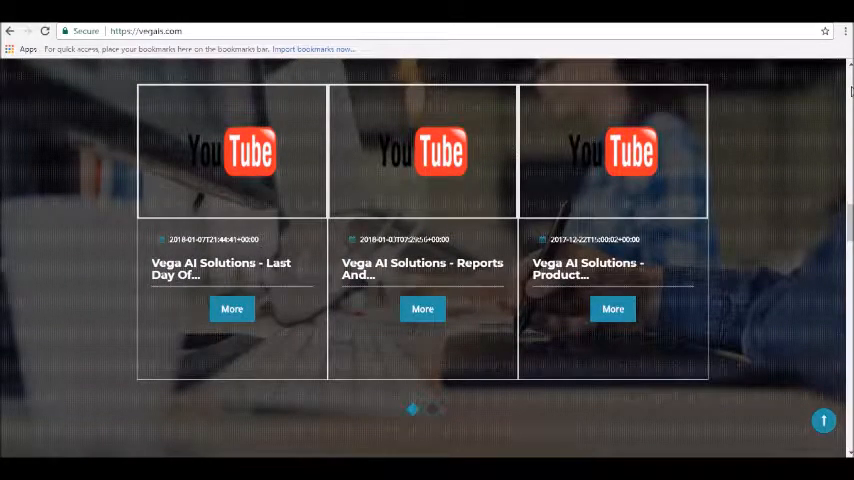
pyautogui.scroll(-3)
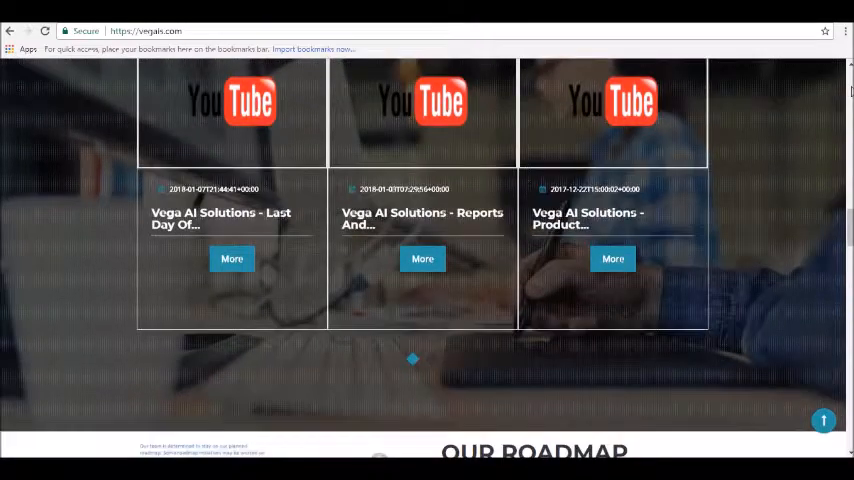
pyautogui.scroll(-3)
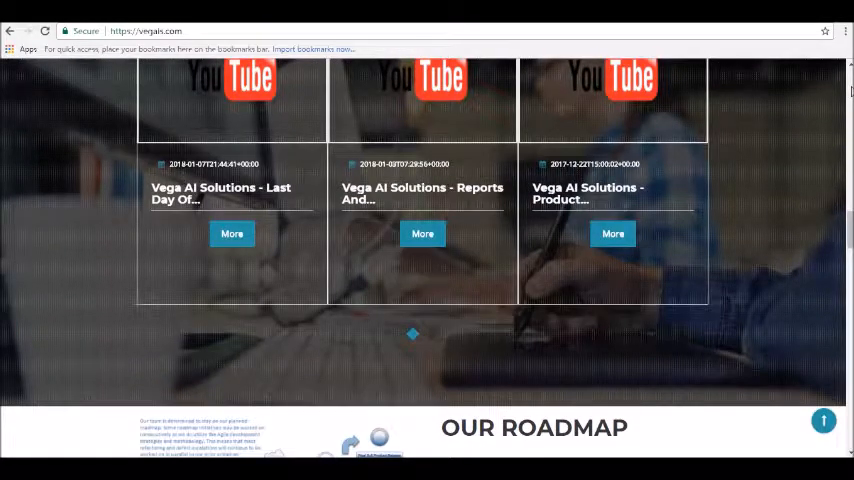
pyautogui.scroll(-3)
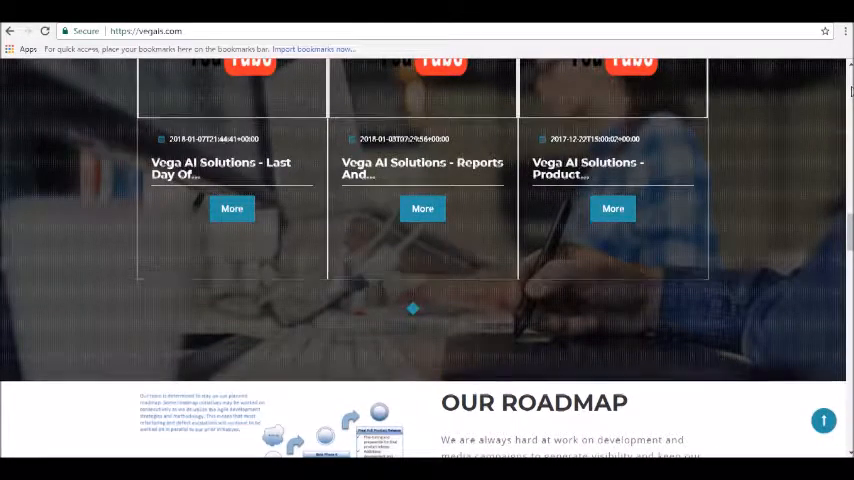
pyautogui.scroll(-3)
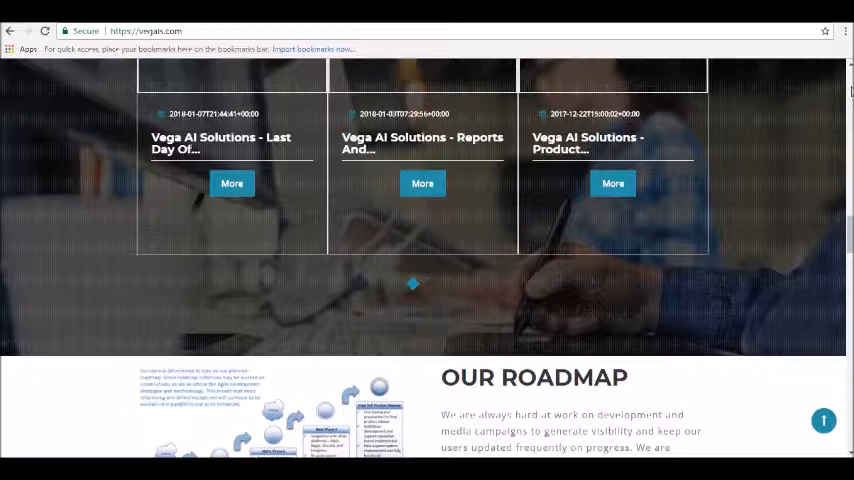
pyautogui.scroll(-3)
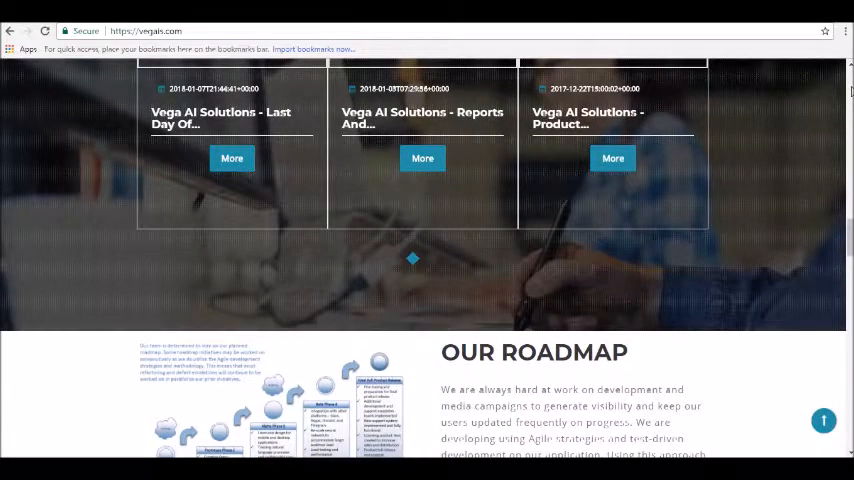
pyautogui.scroll(-3)
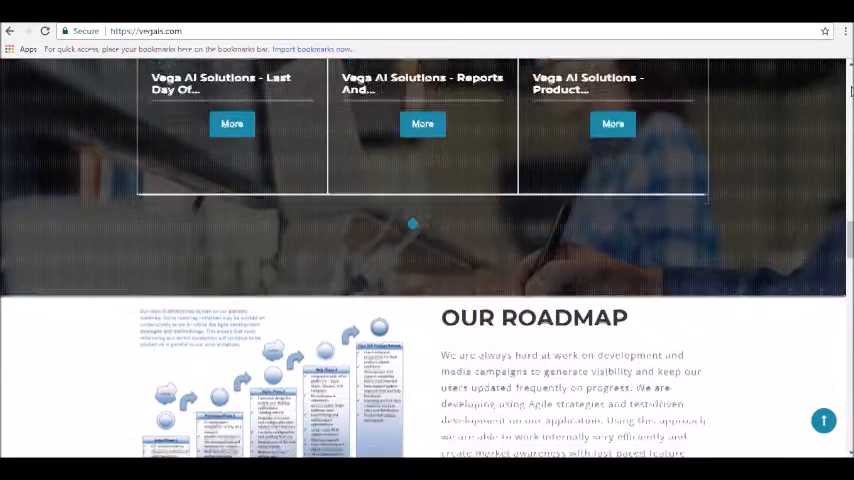
pyautogui.scroll(-3)
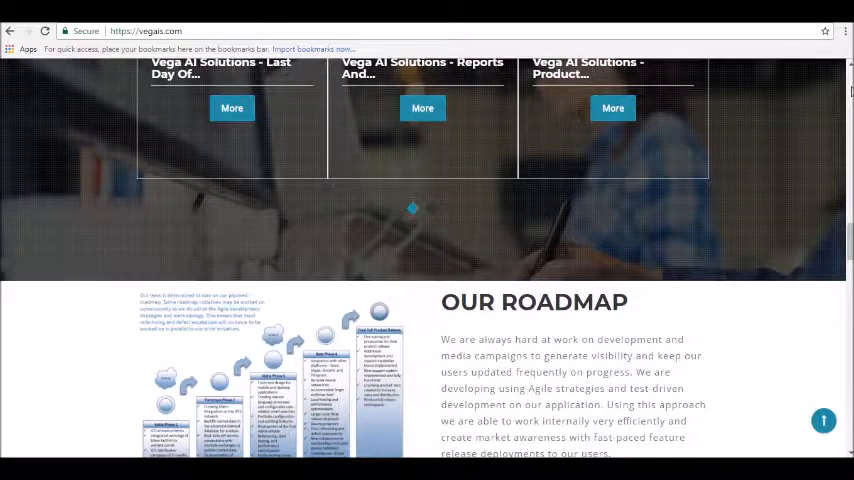
pyautogui.scroll(-3)
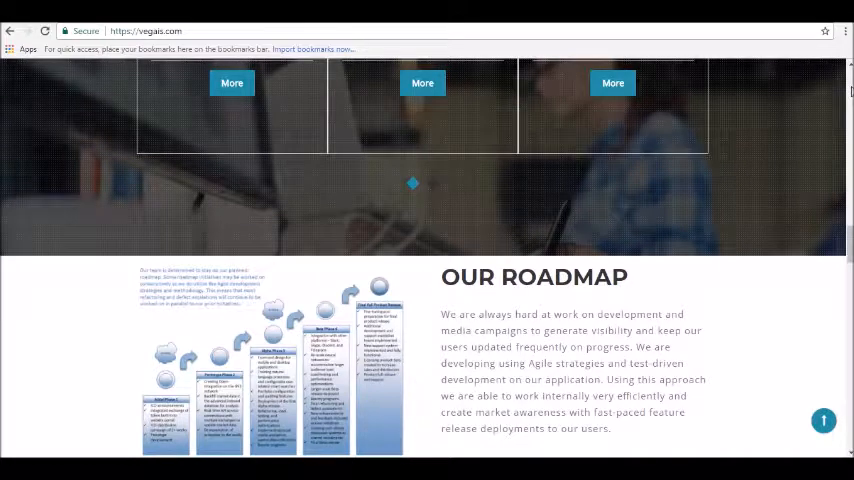
pyautogui.scroll(-3)
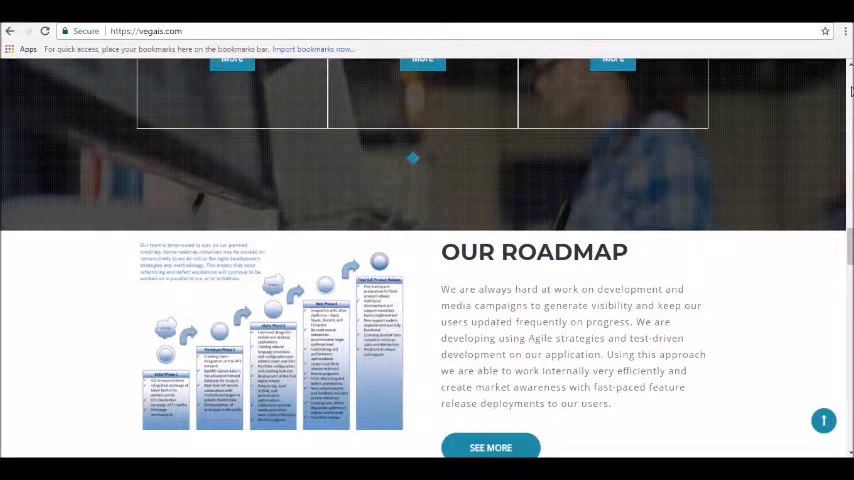
pyautogui.scroll(-3)
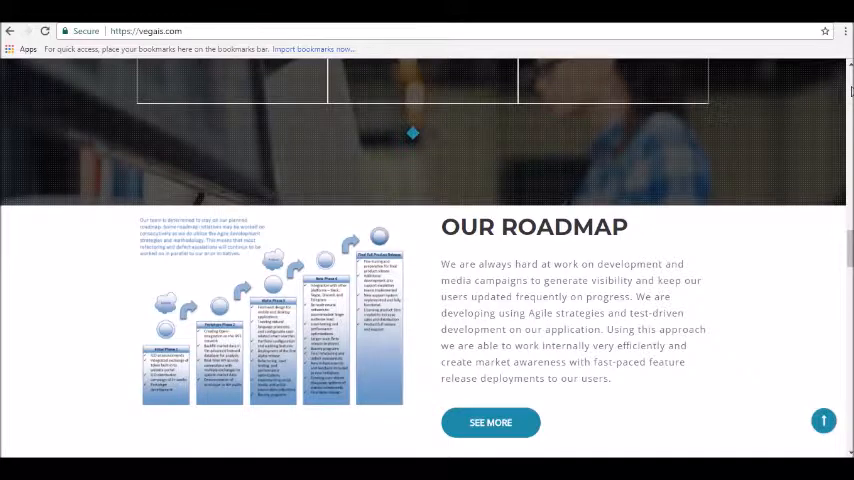
pyautogui.scroll(-3)
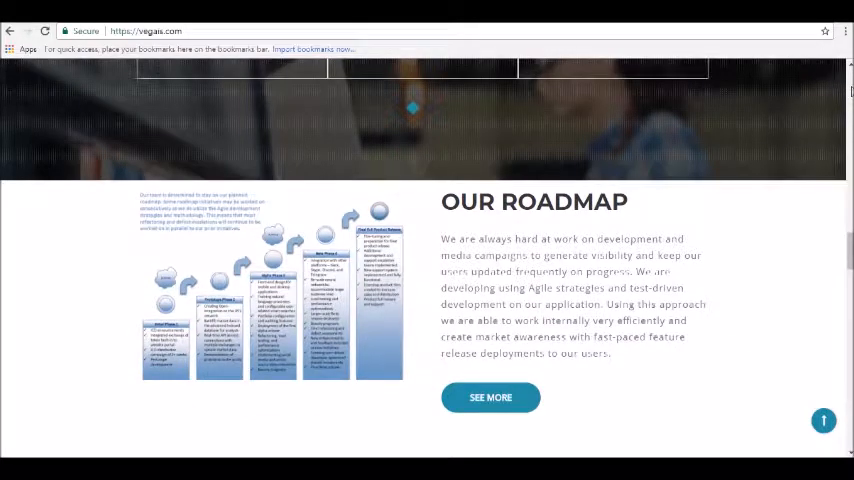
pyautogui.scroll(-3)
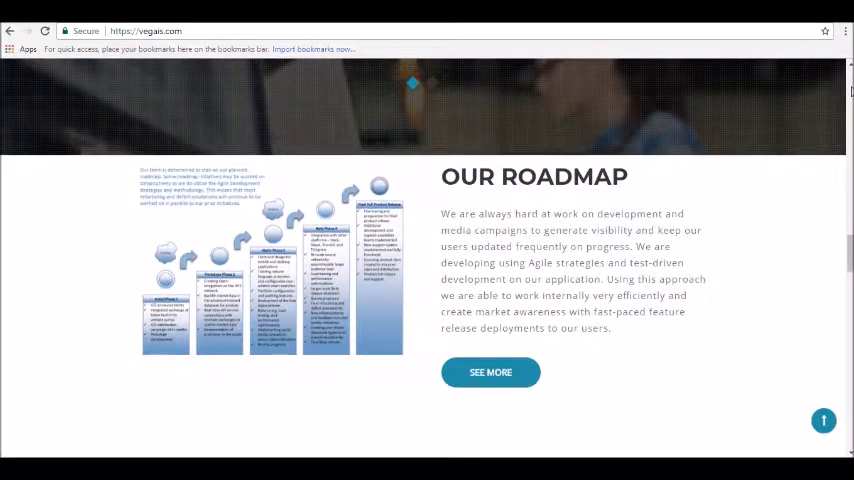
pyautogui.scroll(-3)
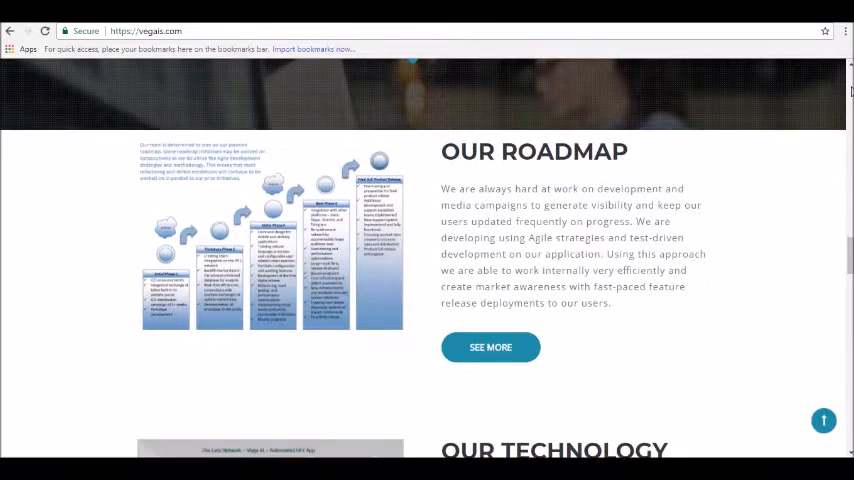
pyautogui.scroll(-3)
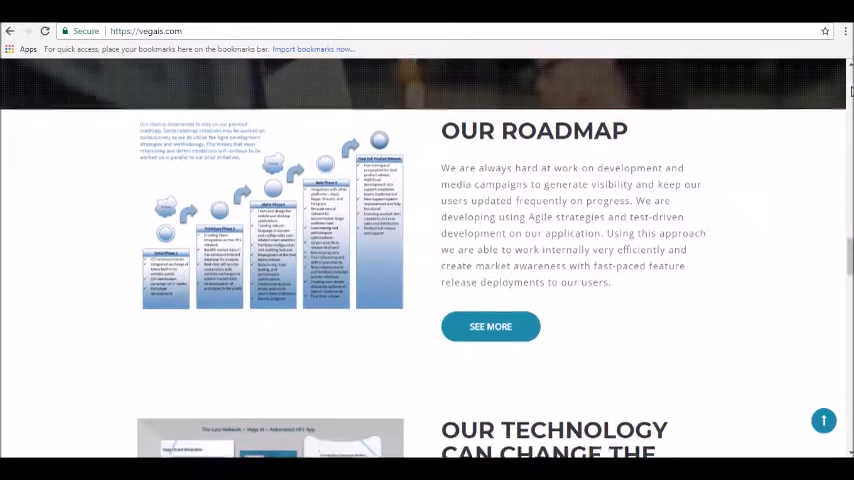
pyautogui.scroll(-3)
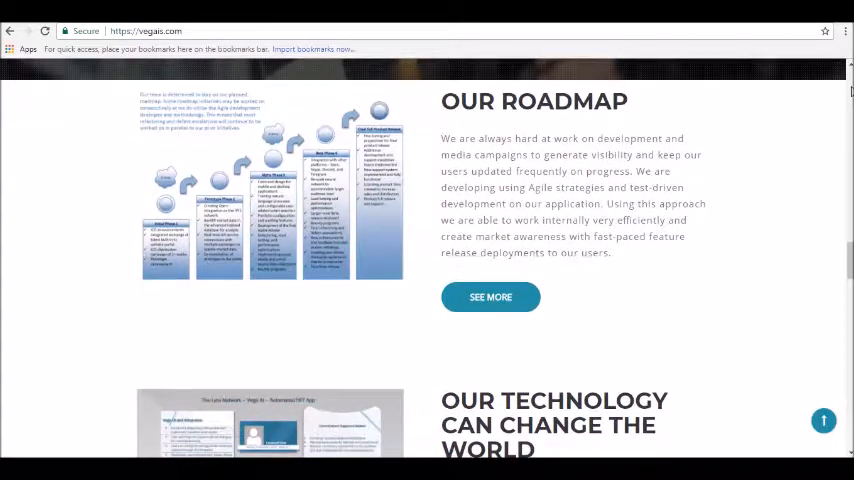
pyautogui.scroll(-3)
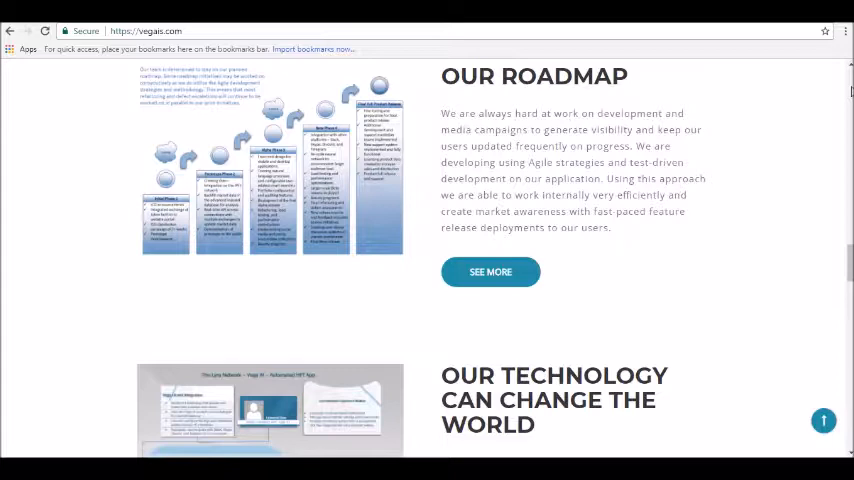
pyautogui.scroll(-3)
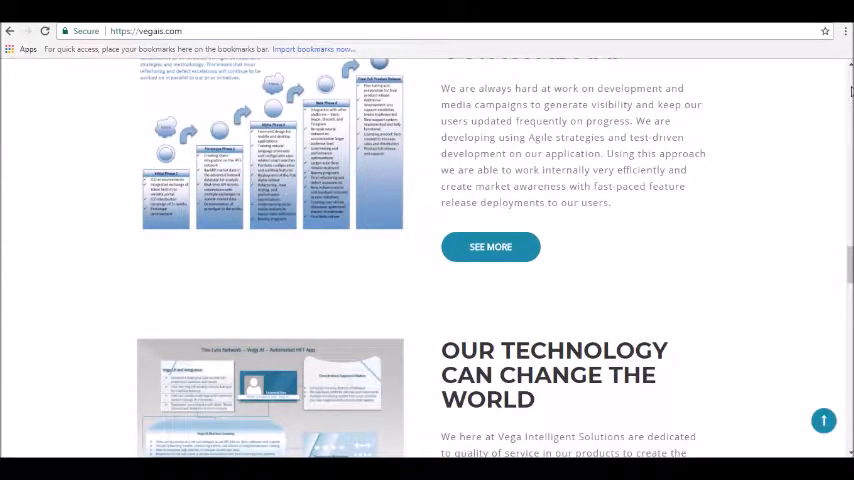
pyautogui.scroll(-3)
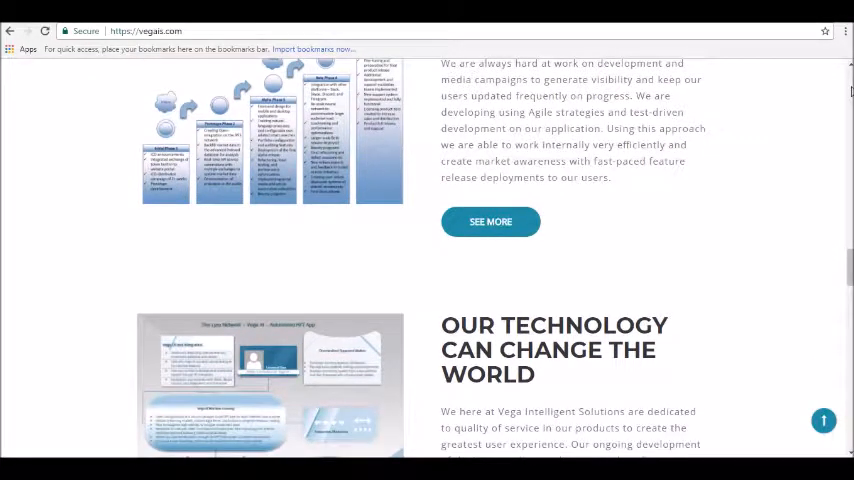
pyautogui.scroll(-3)
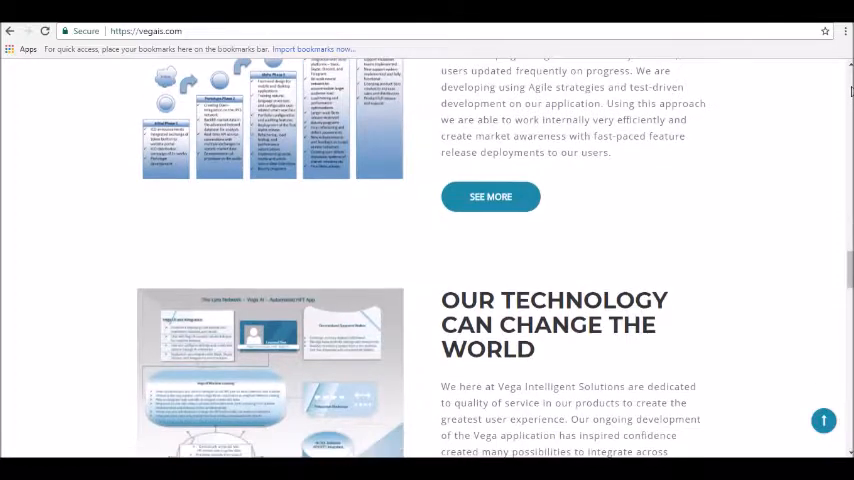
pyautogui.scroll(-3)
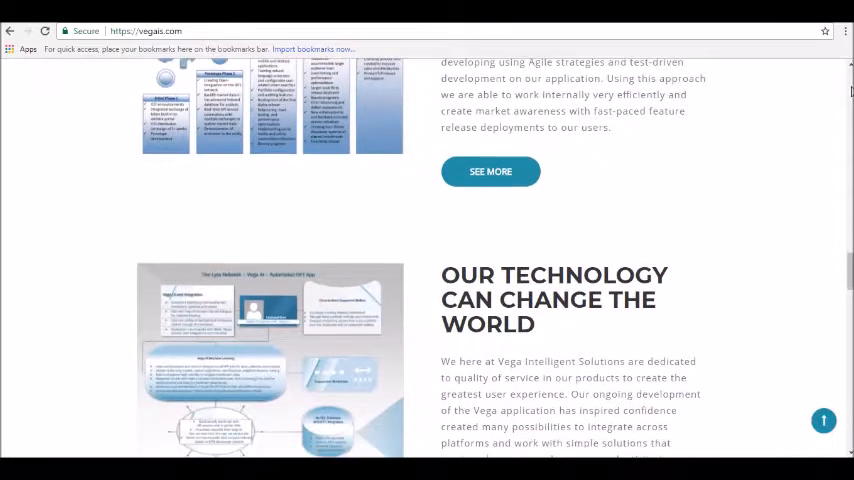
pyautogui.scroll(-3)
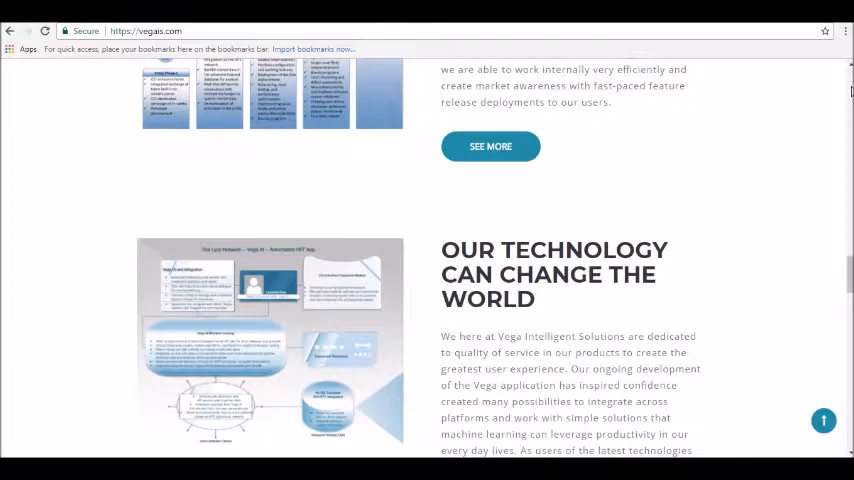
pyautogui.scroll(-3)
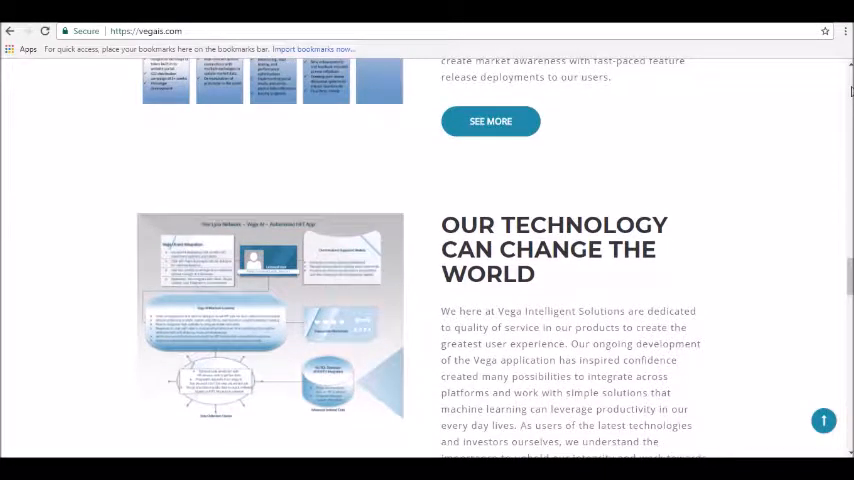
pyautogui.scroll(-3)
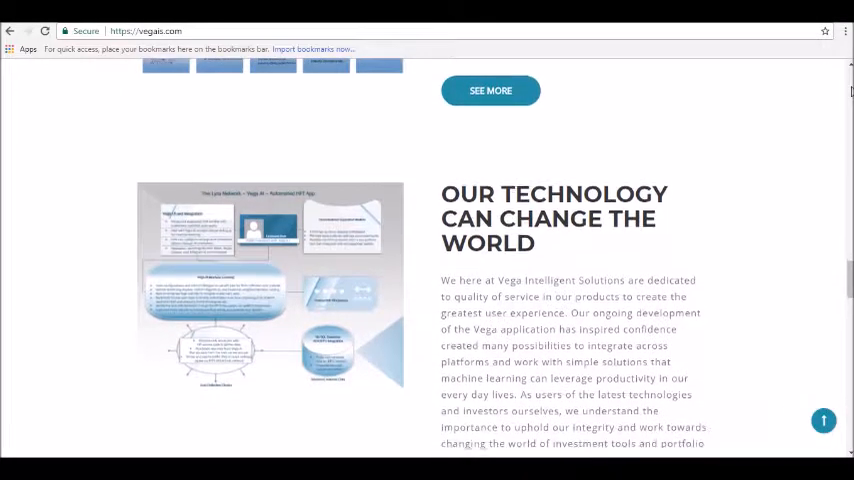
pyautogui.scroll(-3)
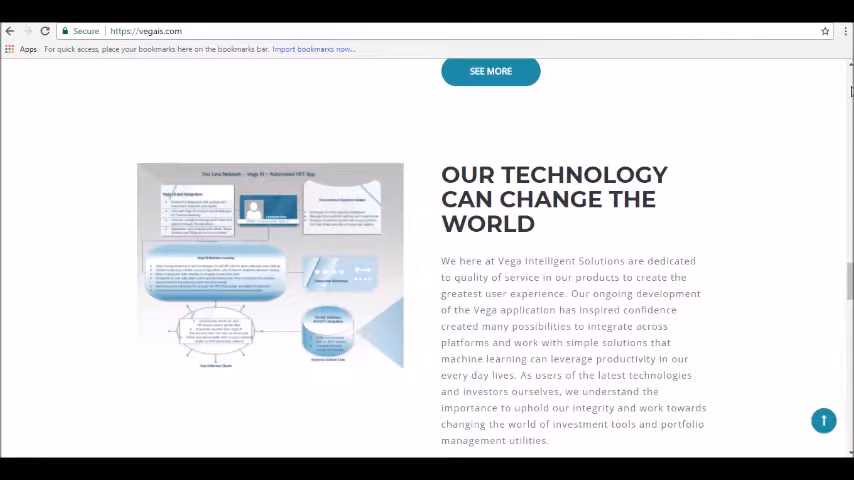
pyautogui.scroll(-3)
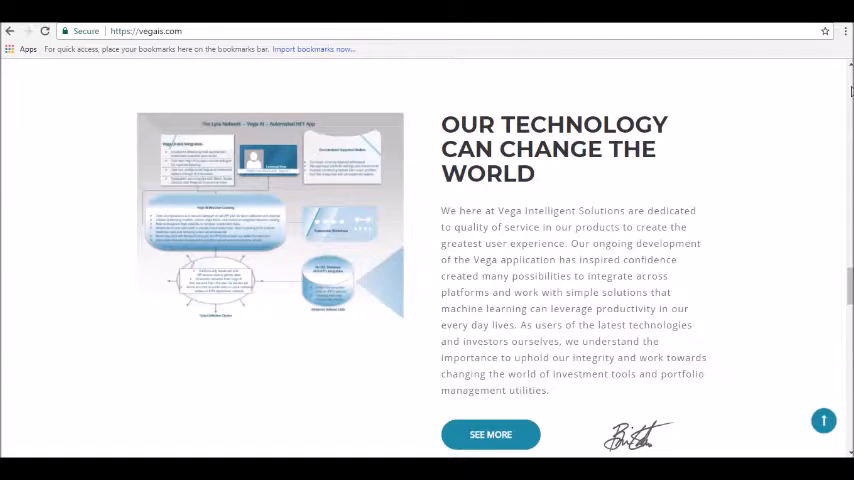
pyautogui.scroll(-3)
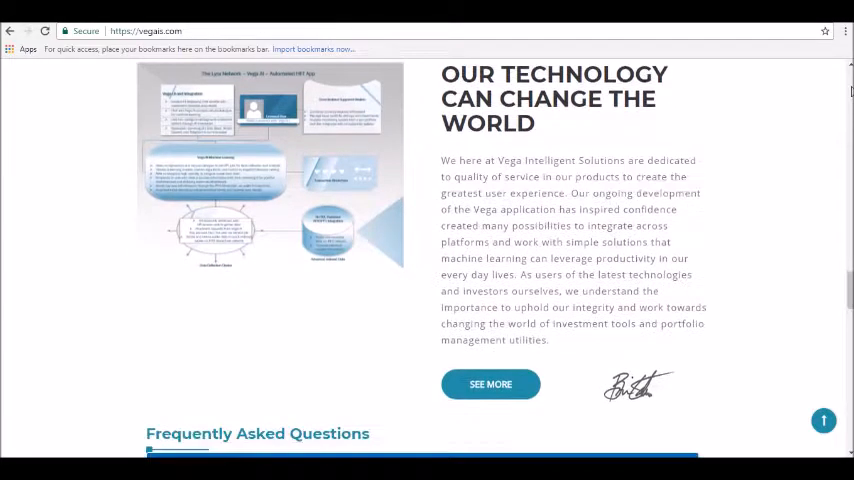
pyautogui.scroll(-3)
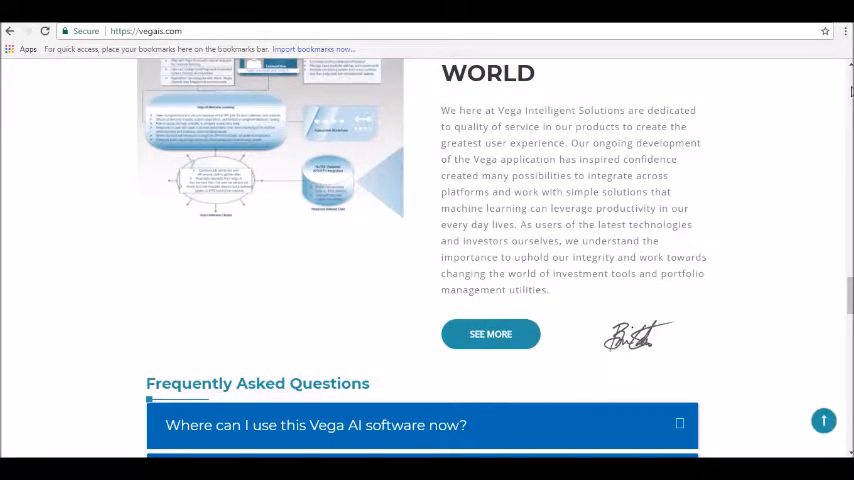
pyautogui.scroll(-3)
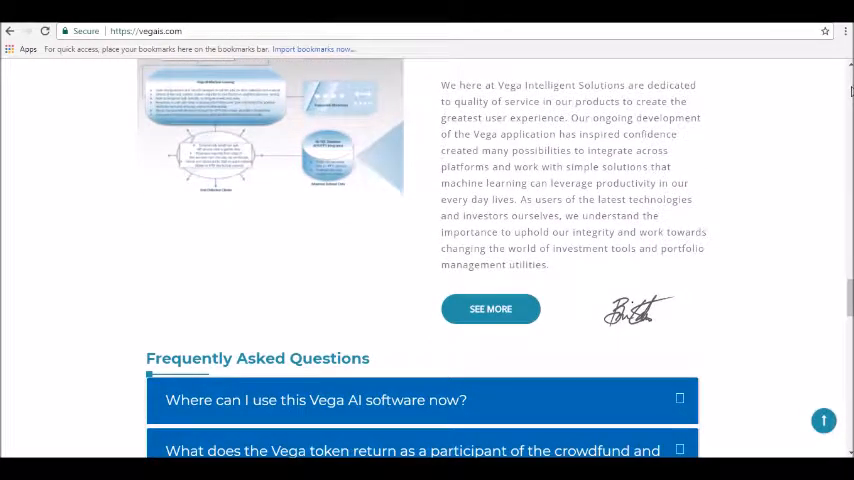
pyautogui.scroll(-3)
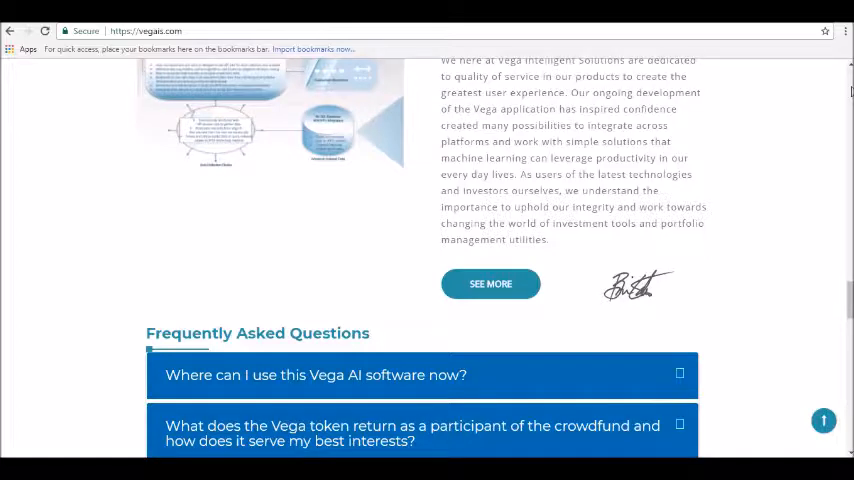
pyautogui.scroll(-3)
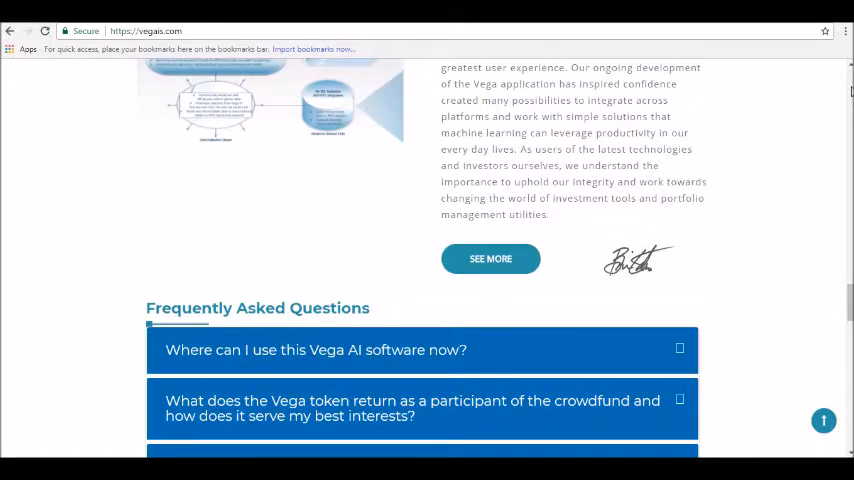
pyautogui.scroll(-3)
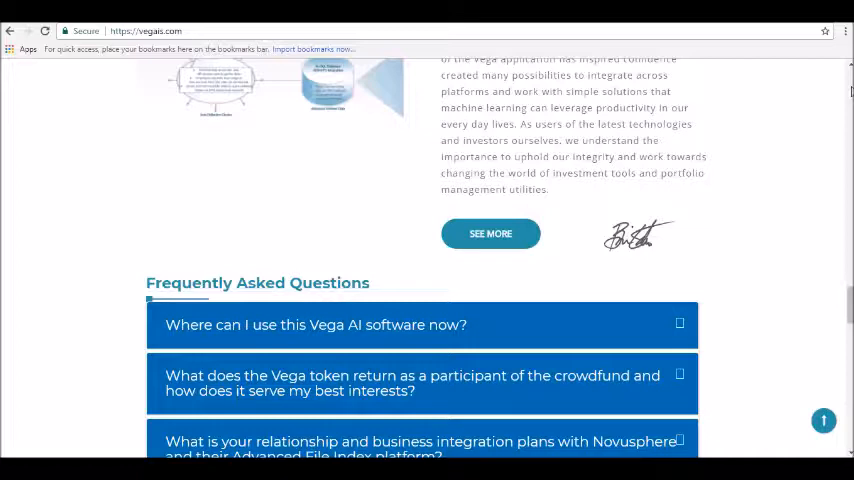
pyautogui.scroll(-3)
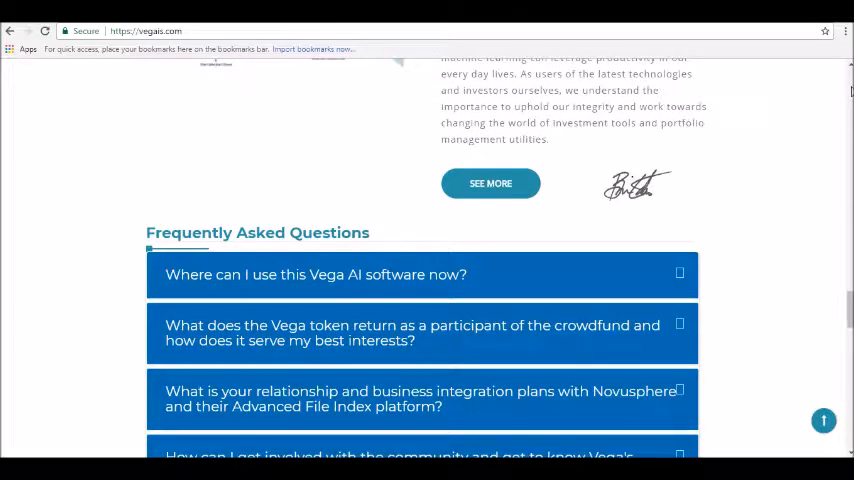
pyautogui.scroll(-3)
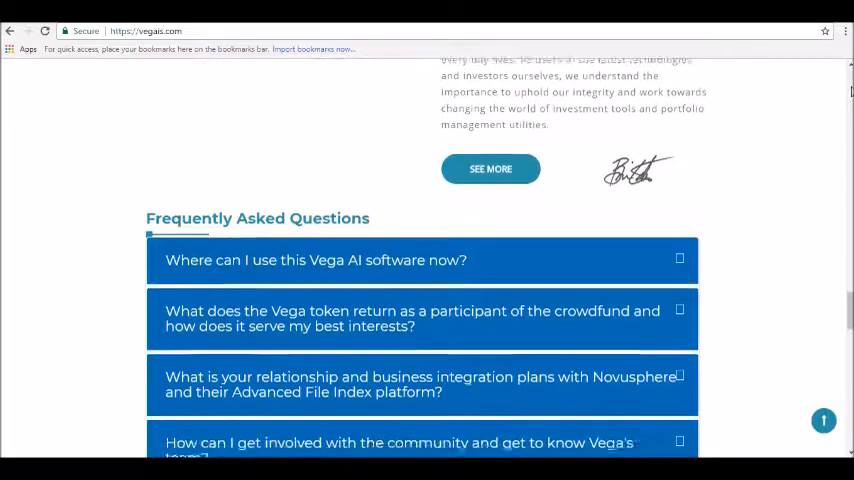
pyautogui.scroll(-3)
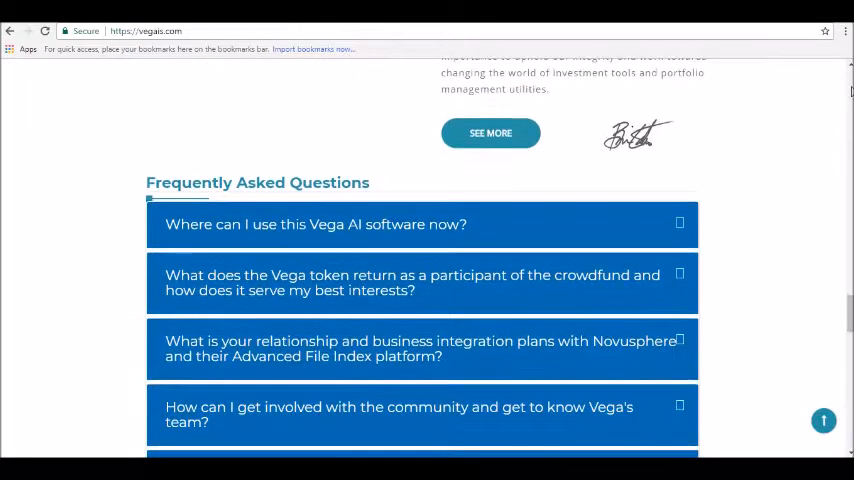
pyautogui.scroll(-3)
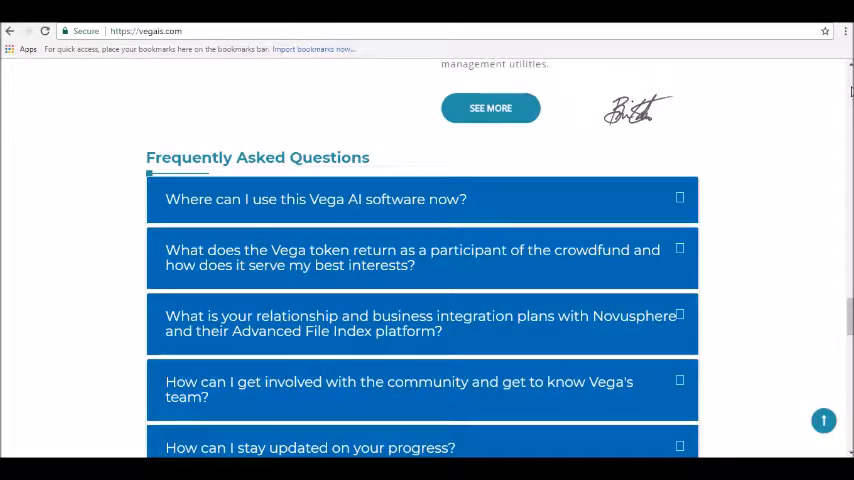
pyautogui.scroll(-3)
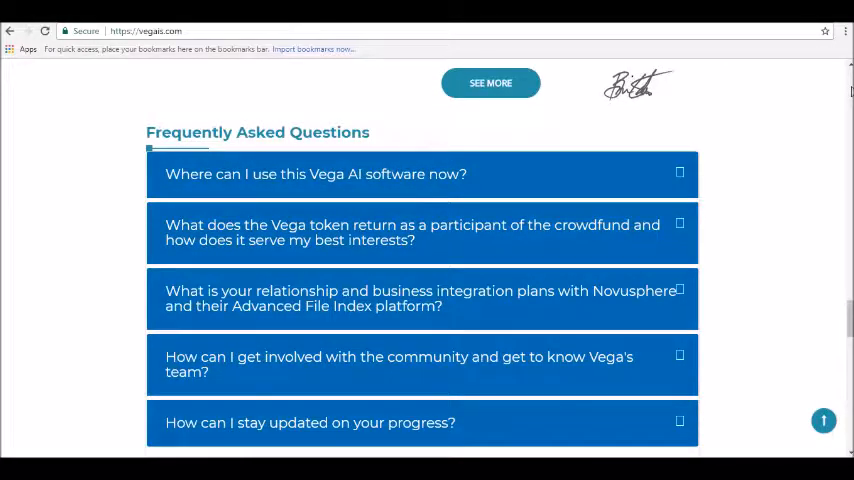
pyautogui.scroll(-3)
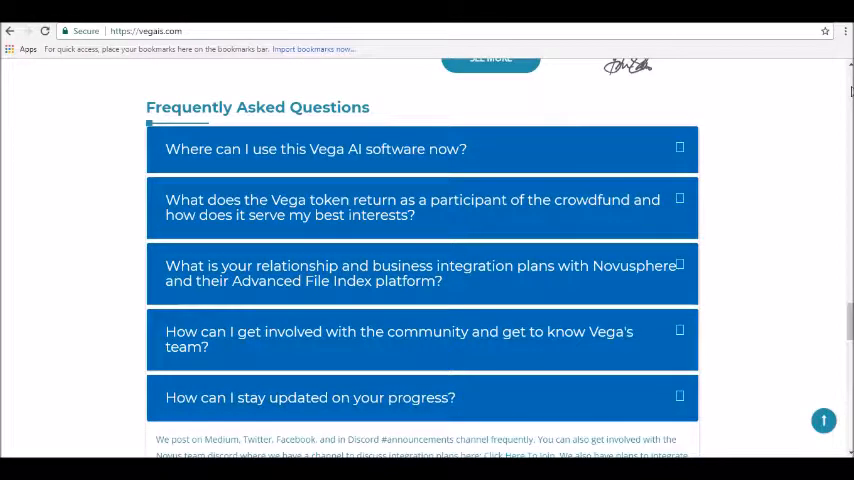
pyautogui.scroll(-3)
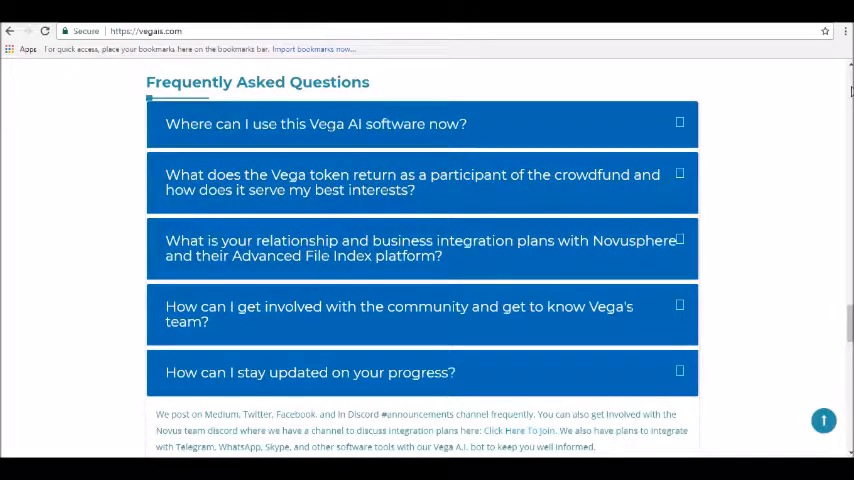
pyautogui.scroll(-3)
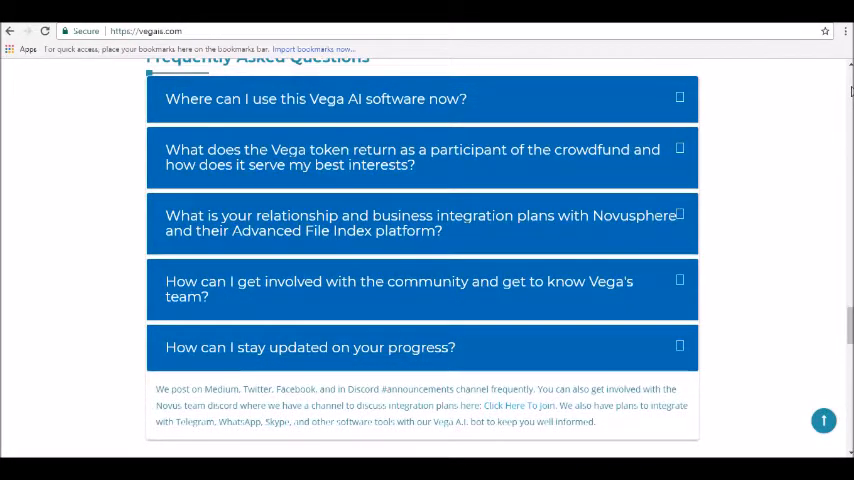
pyautogui.scroll(-3)
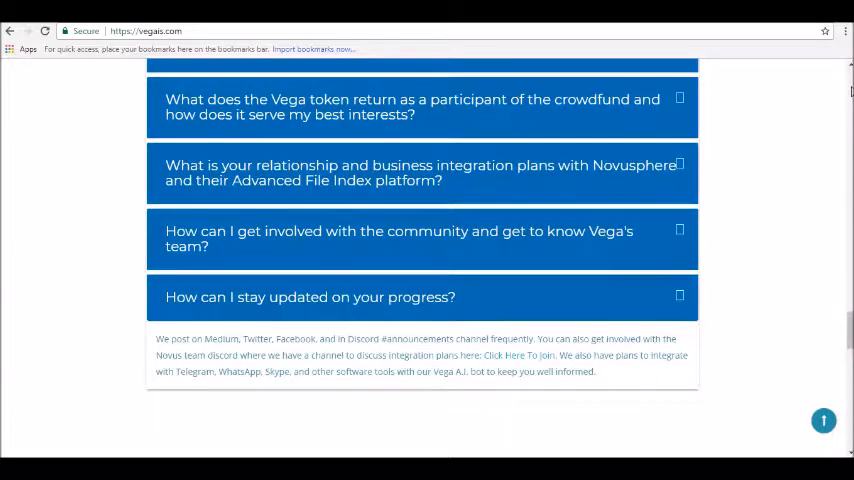
pyautogui.scroll(-3)
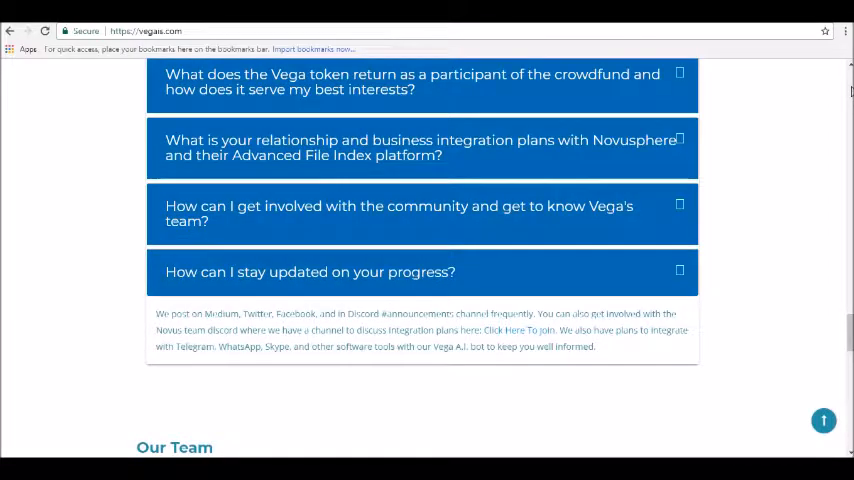
pyautogui.scroll(-3)
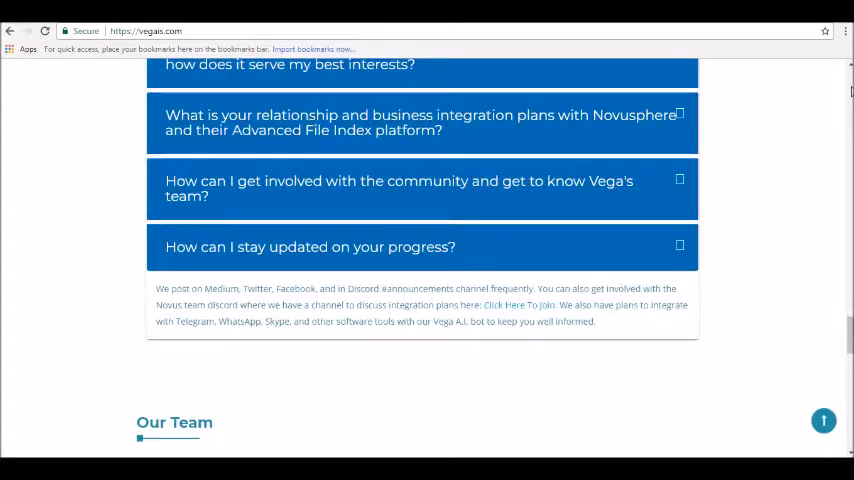
pyautogui.scroll(-3)
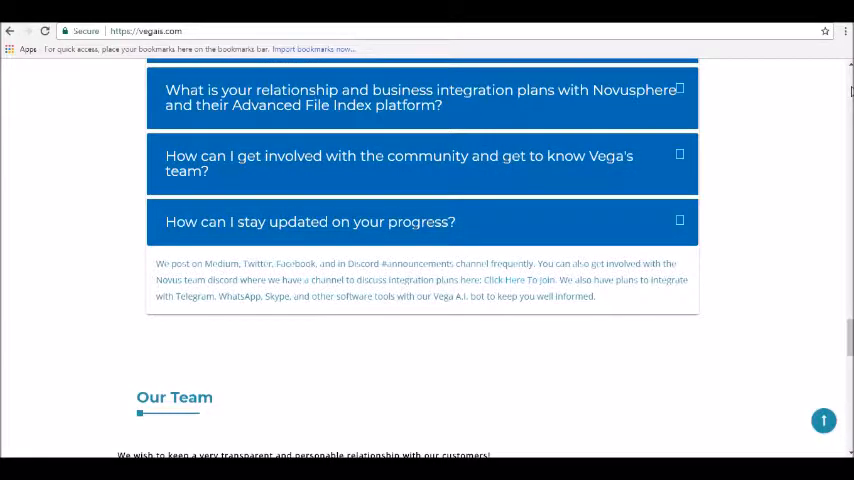
pyautogui.scroll(-3)
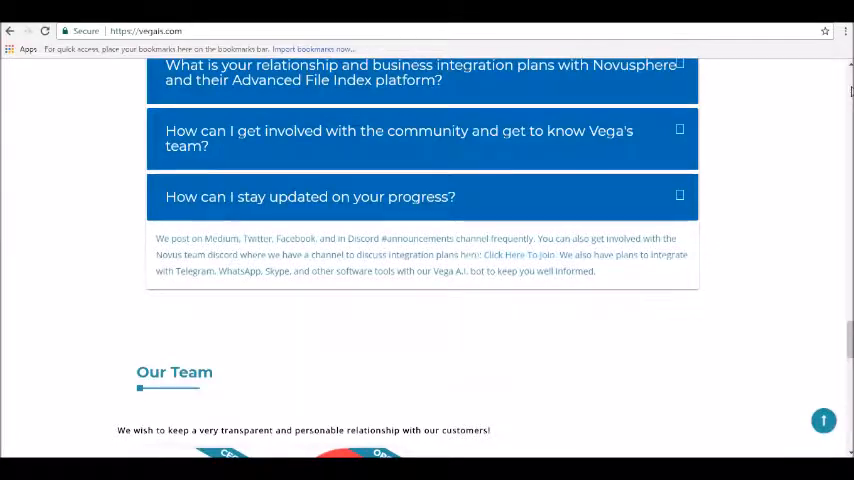
pyautogui.scroll(-3)
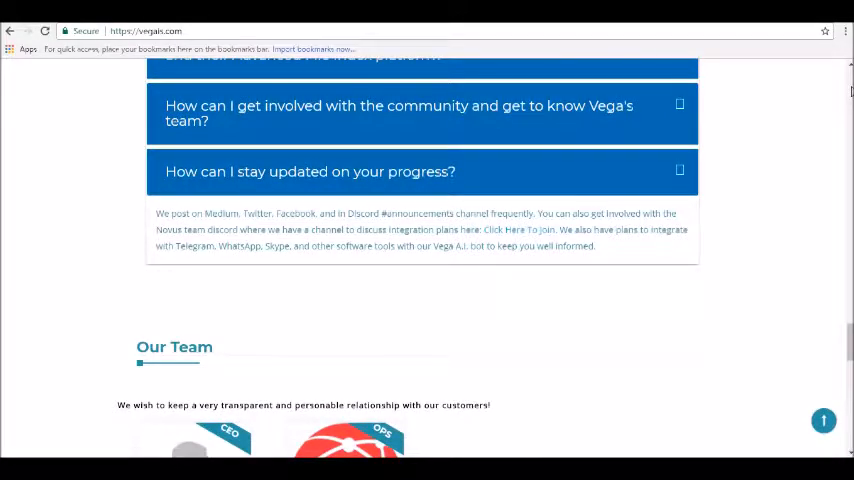
pyautogui.scroll(-3)
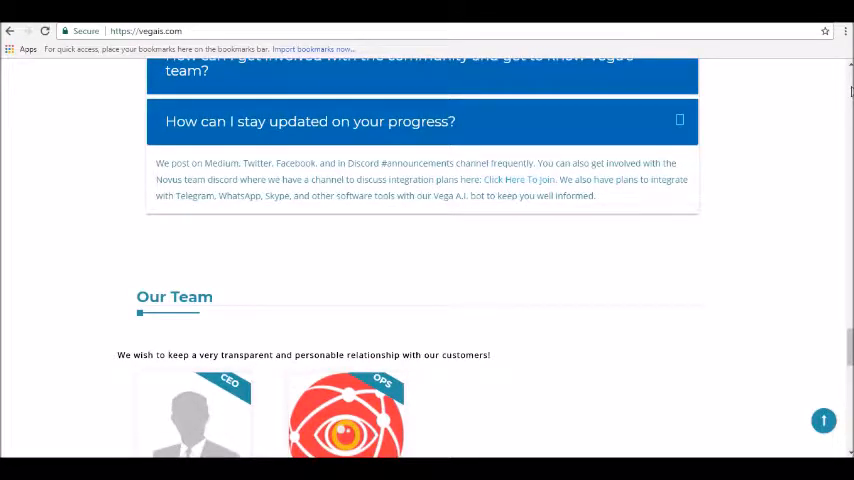
pyautogui.scroll(-3)
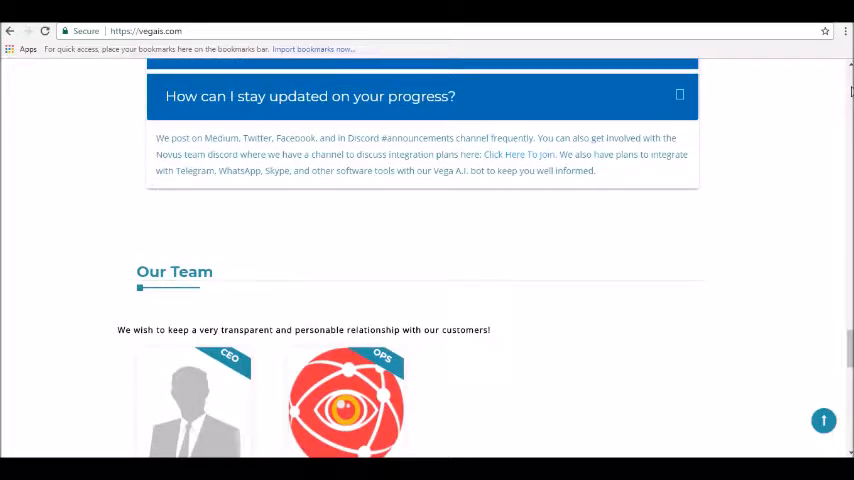
pyautogui.scroll(-3)
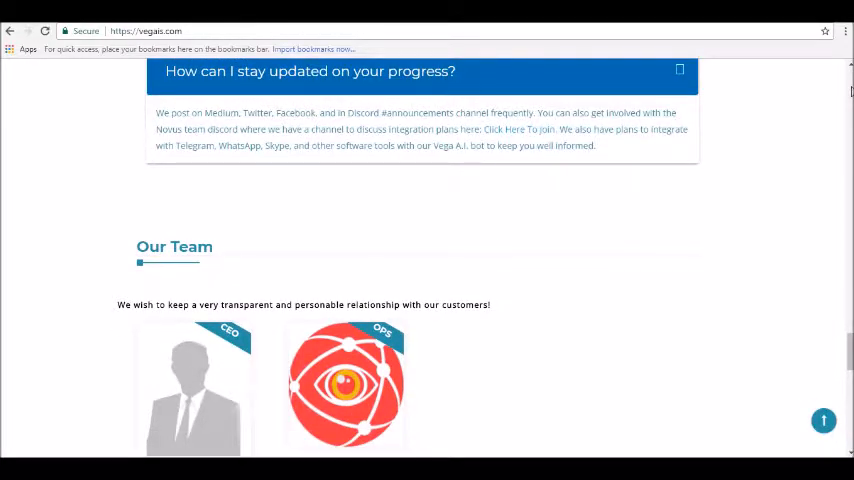
pyautogui.scroll(-3)
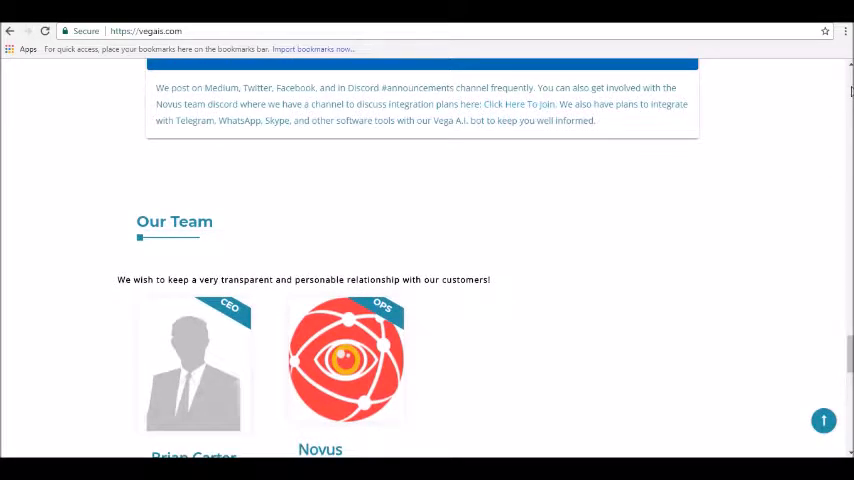
pyautogui.scroll(-3)
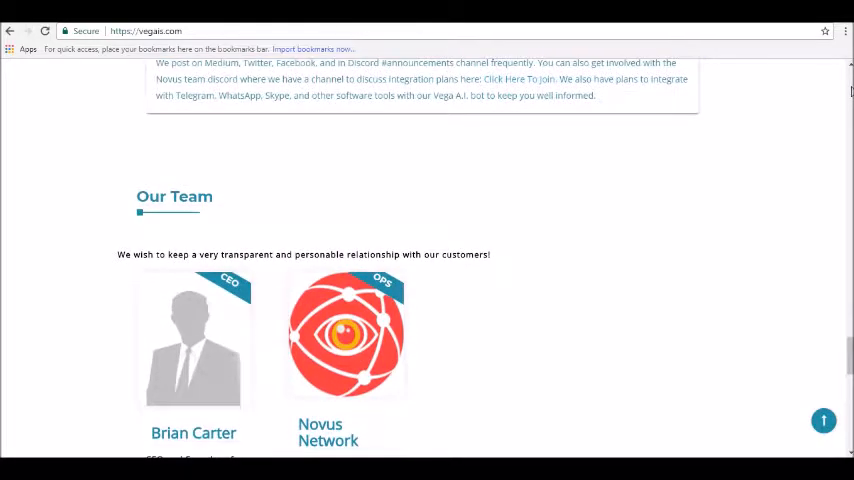
pyautogui.scroll(-3)
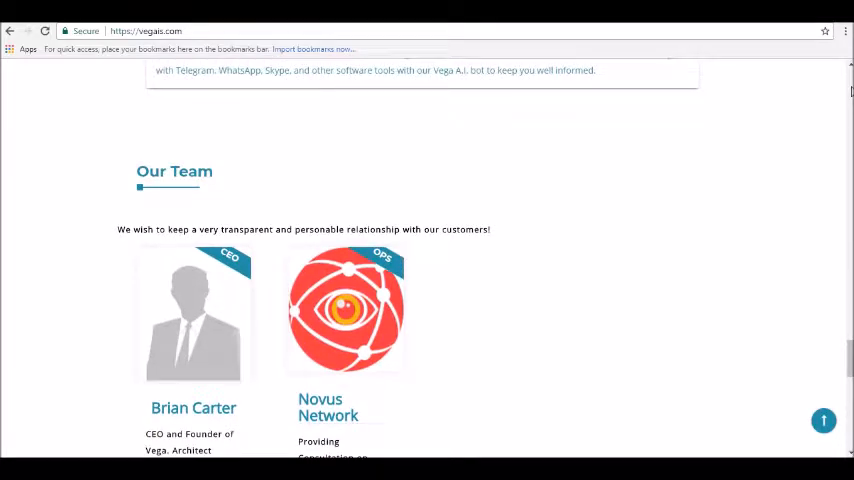
pyautogui.scroll(-3)
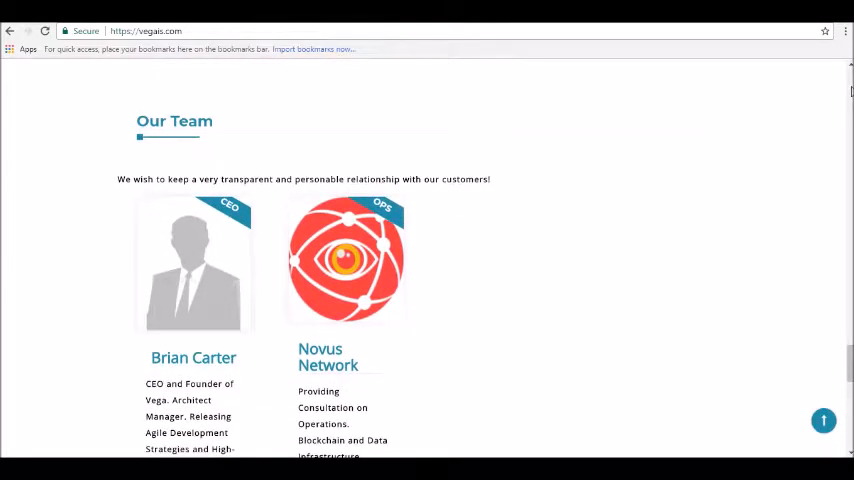
pyautogui.scroll(-3)
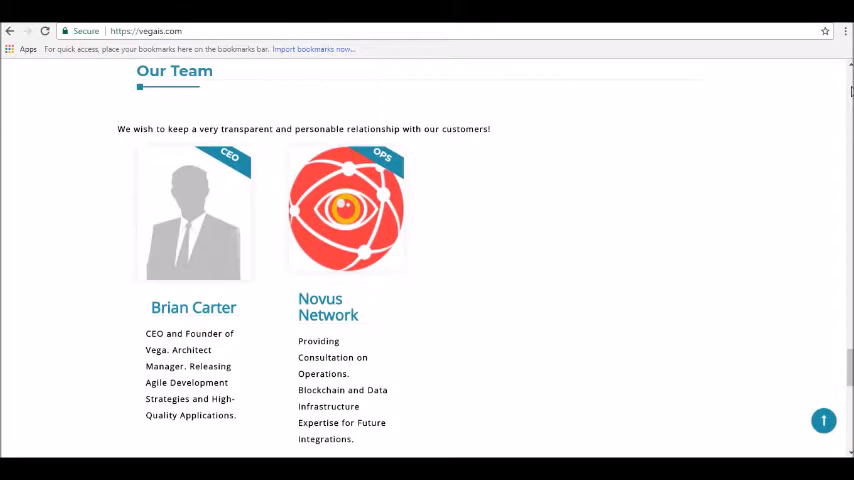
pyautogui.scroll(-3)
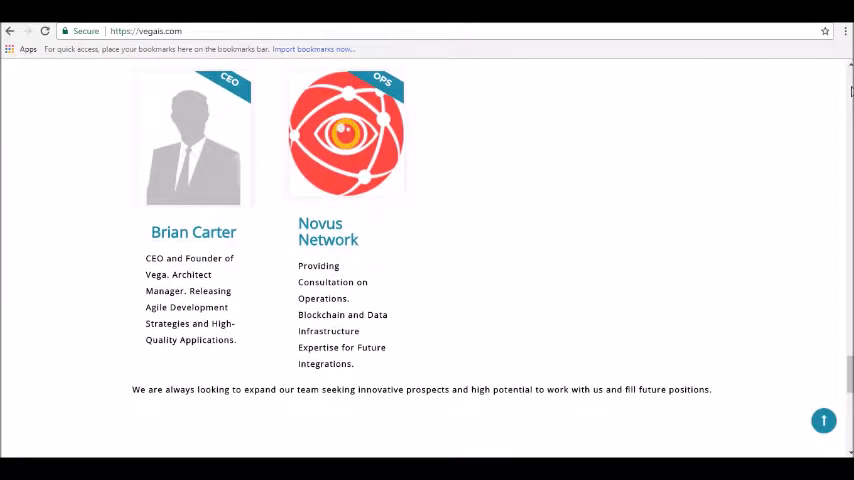
pyautogui.scroll(-3)
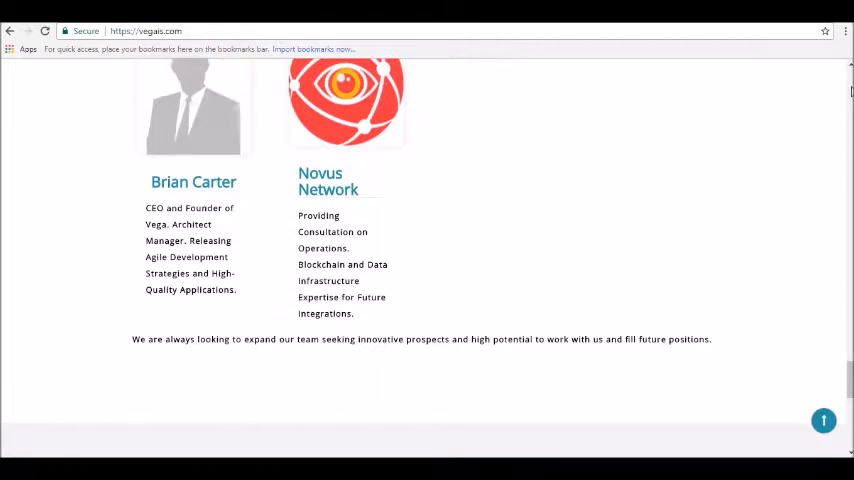
pyautogui.scroll(-3)
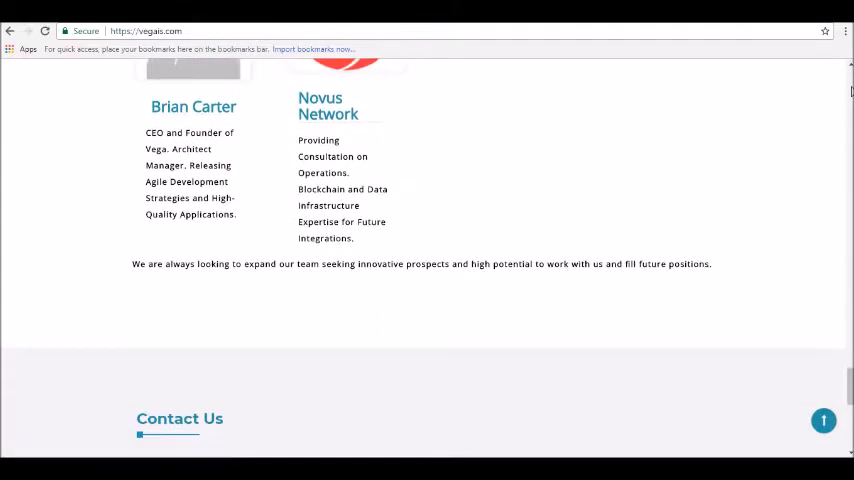
pyautogui.scroll(-3)
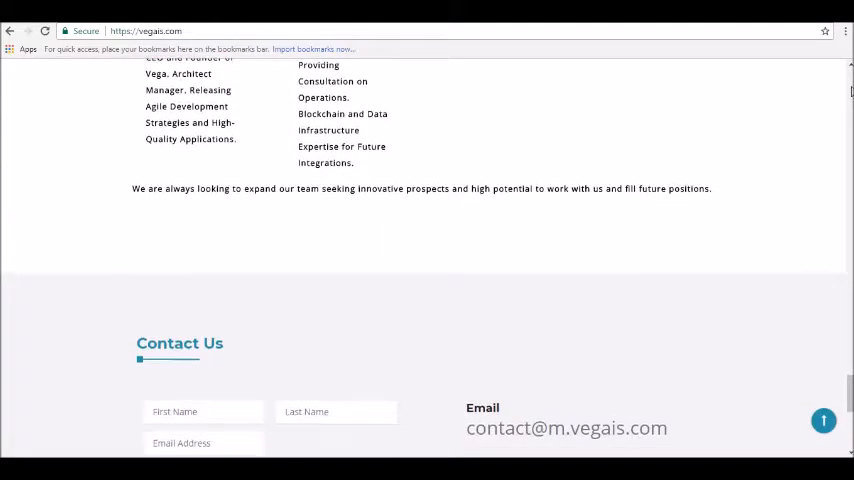
pyautogui.scroll(-3)
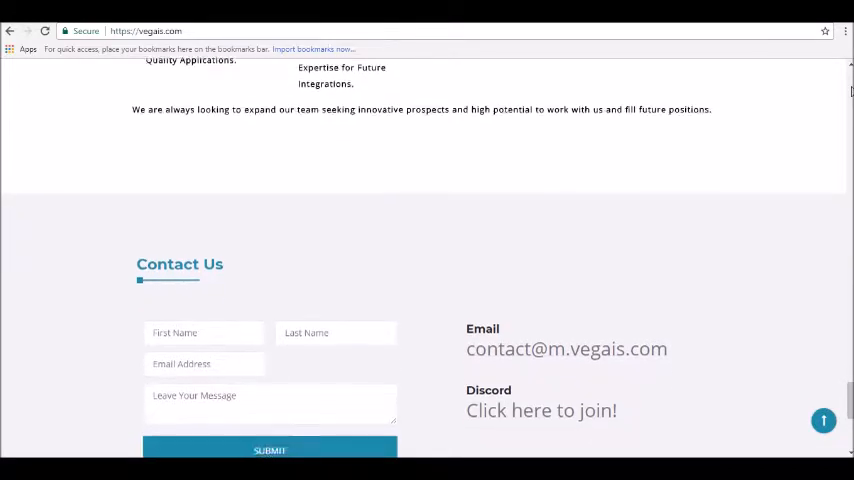